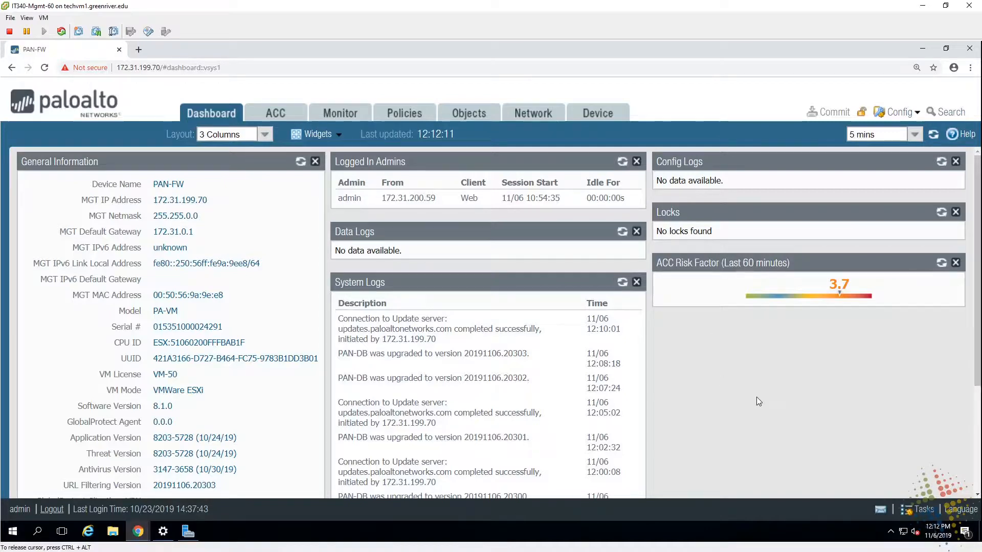
# Step: Go to Network > Network Profiles > Zone Protection with the page zoomed in
pyautogui.press('ctrl+plus')
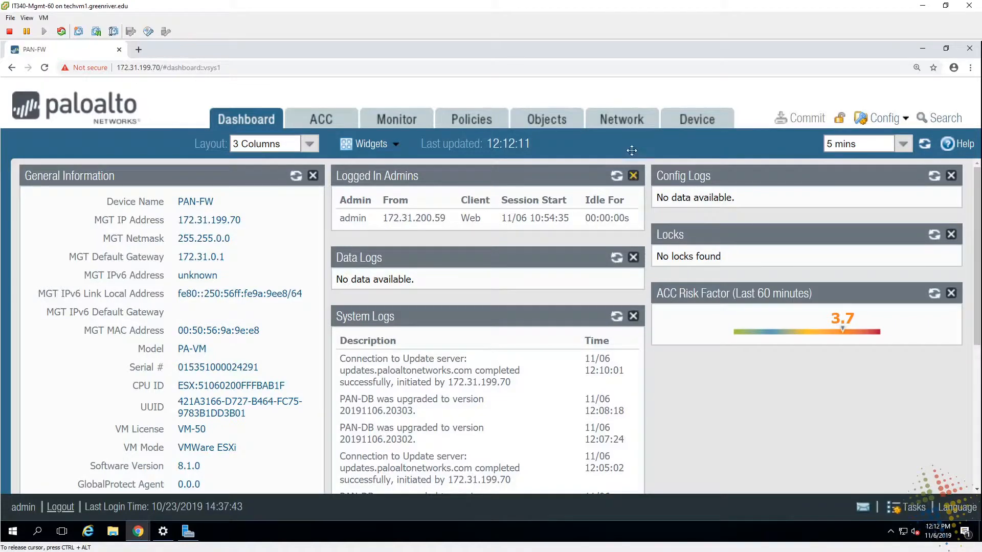
pyautogui.click(620, 118)
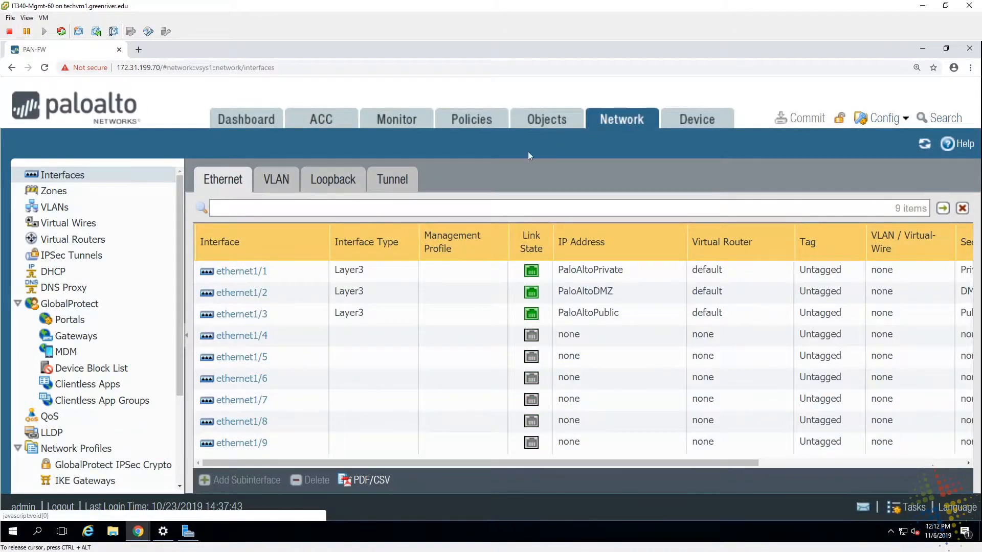
pyautogui.click(18, 303)
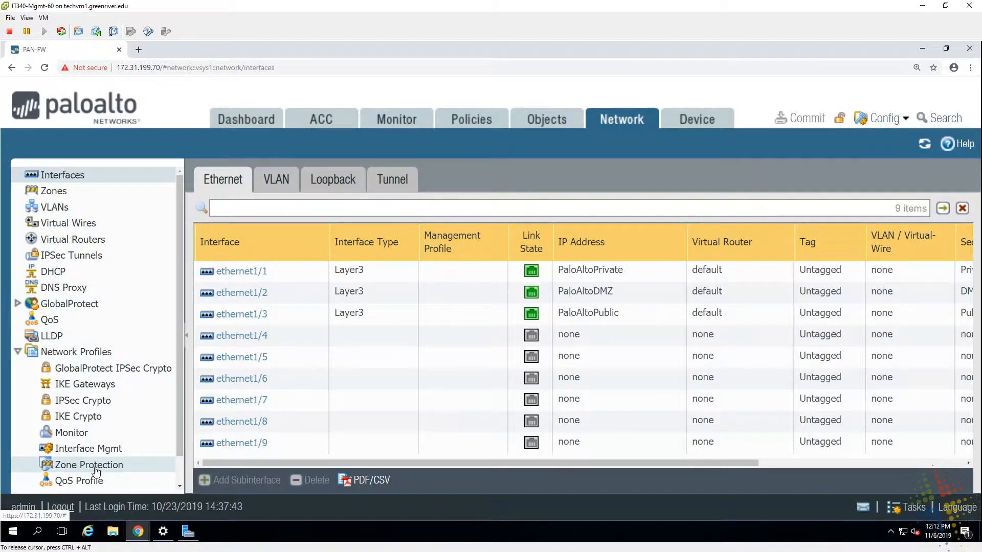
pyautogui.click(89, 464)
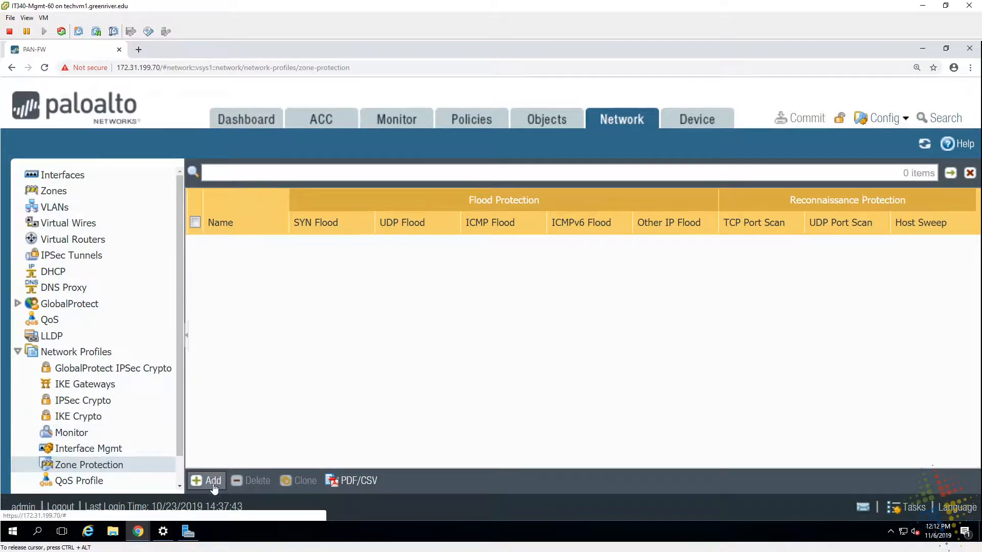
# Step: Add a new Zone Protection profile and name it 'Internet'
pyautogui.click(206, 481)
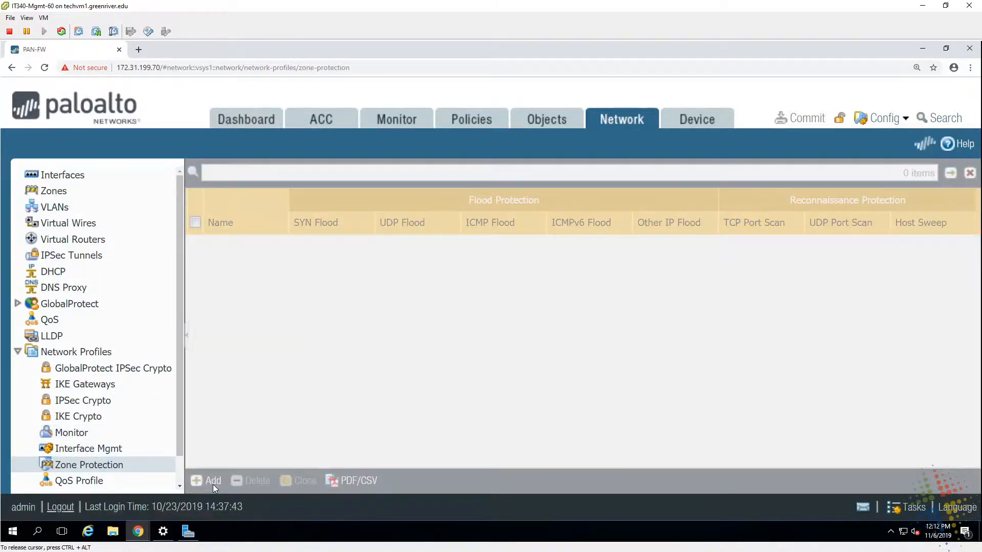
pyautogui.click(207, 481)
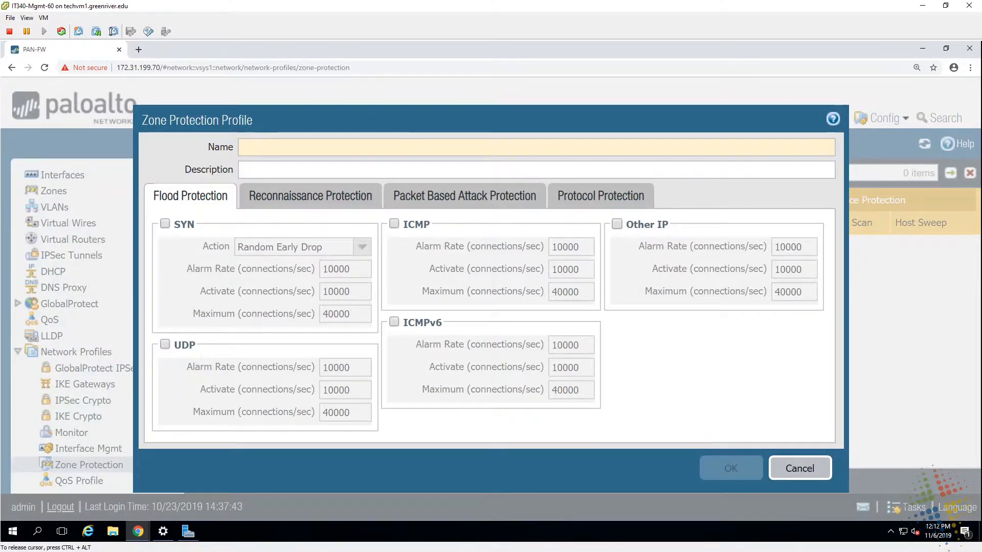
pyautogui.click(730, 468)
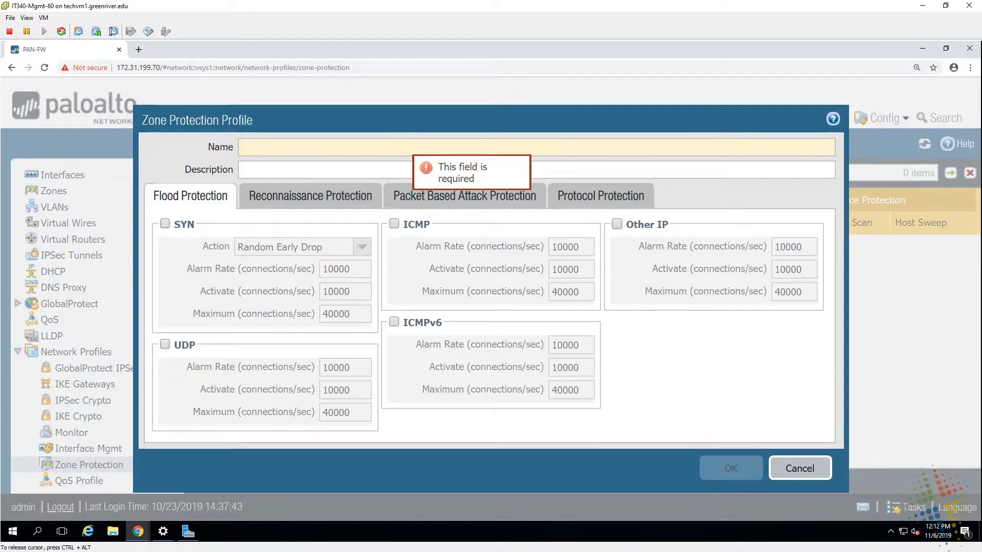
pyautogui.write('Internet')
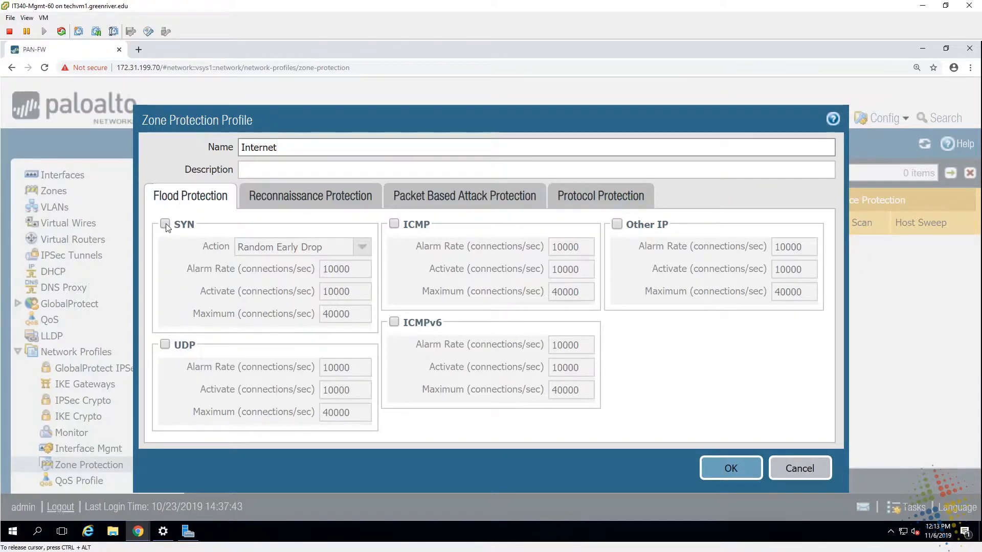
# Step: Enable SYN flood protection with Random Early Drop at 10000/10000/40000
pyautogui.click(166, 224)
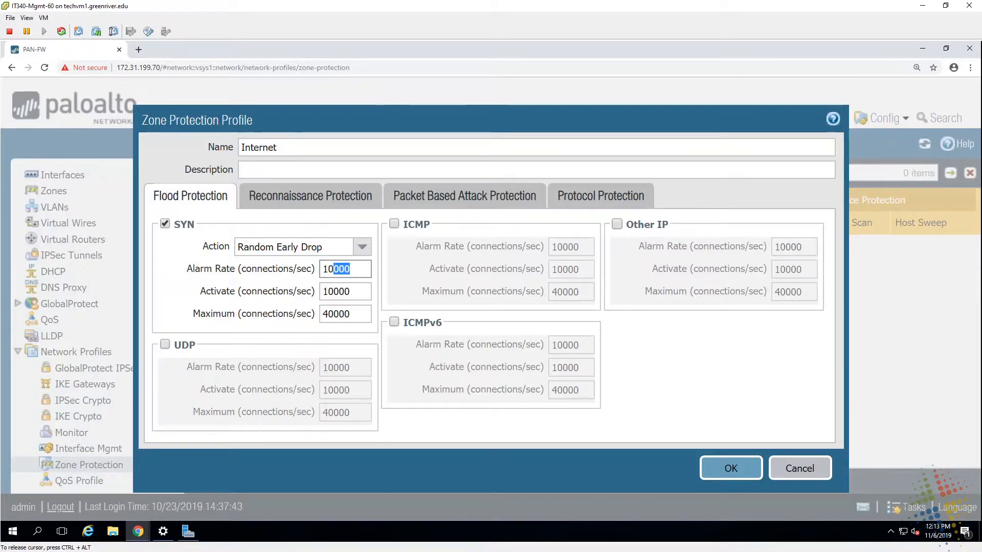
pyautogui.click(345, 292)
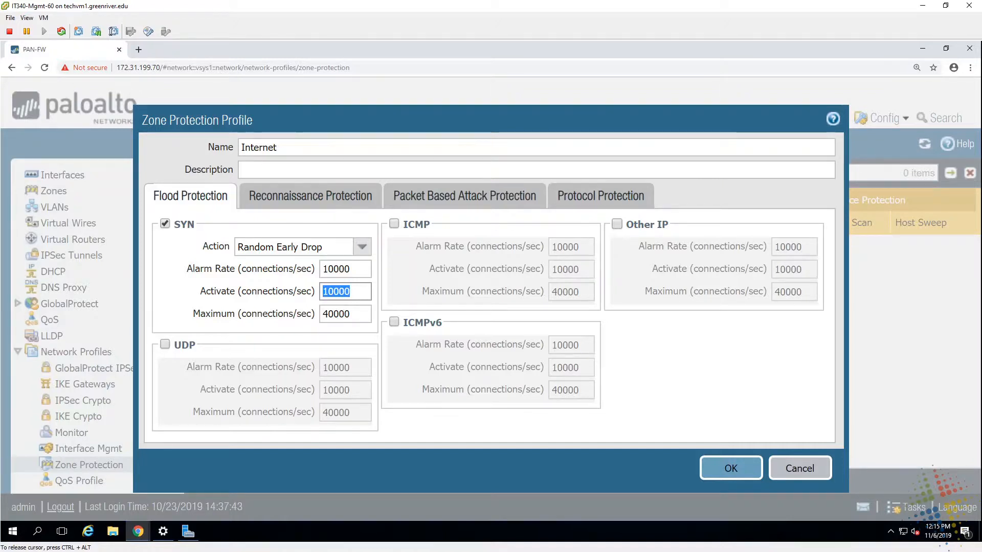
pyautogui.click(362, 246)
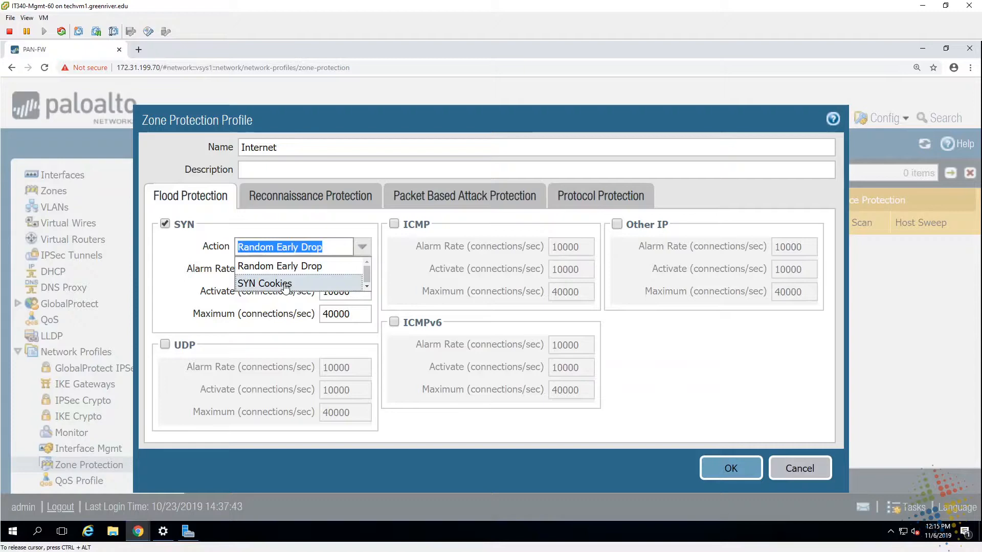
pyautogui.click(264, 283)
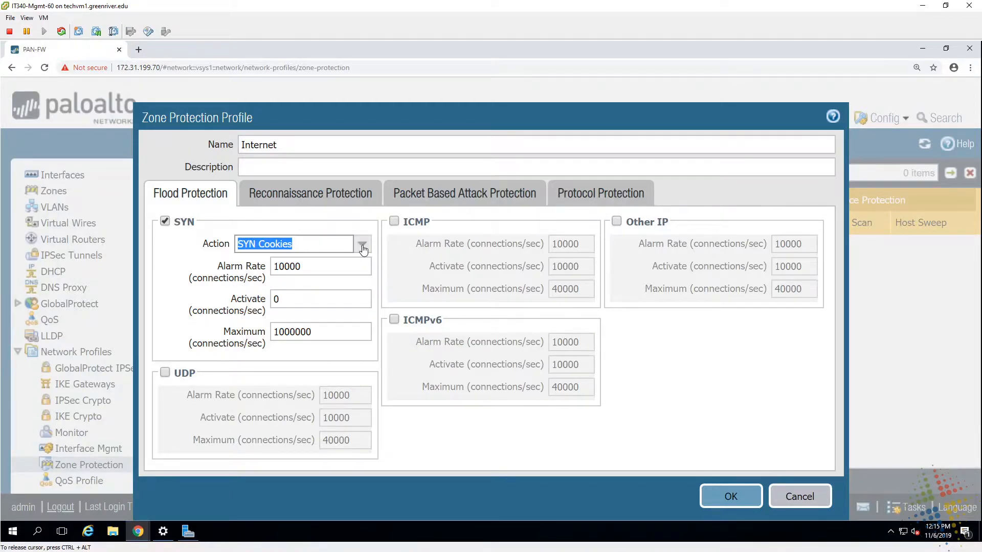
pyautogui.click(362, 244)
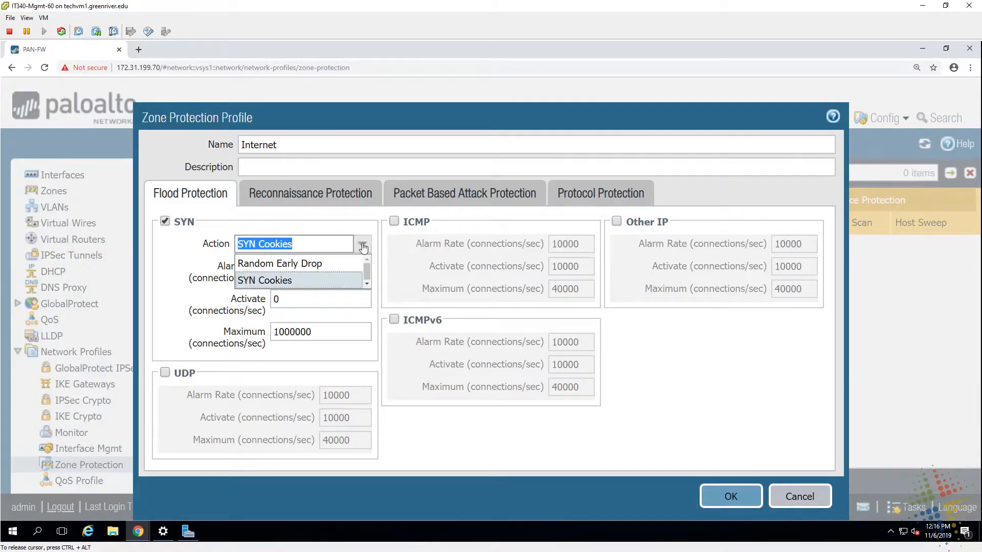
pyautogui.click(279, 263)
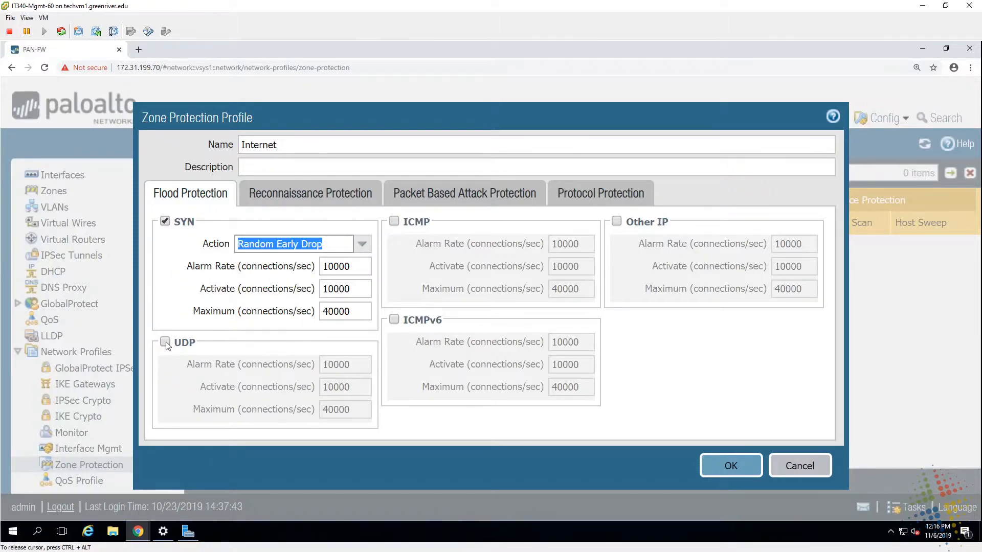
# Step: Enable UDP, ICMP, ICMPv6 and Other IP flood protection at default rates, keeping SYN on Random Early Drop
pyautogui.click(165, 342)
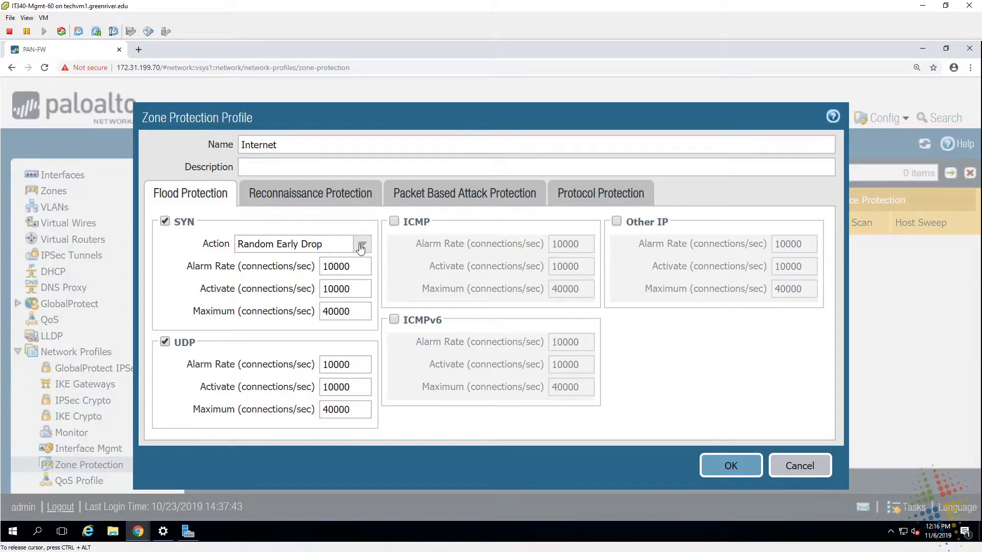
pyautogui.click(361, 244)
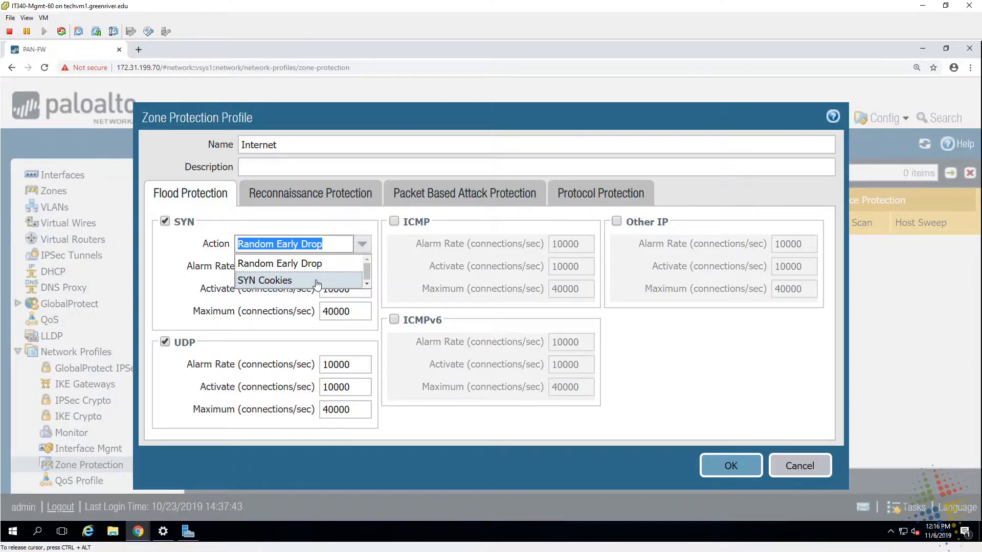
pyautogui.moveTo(279, 263)
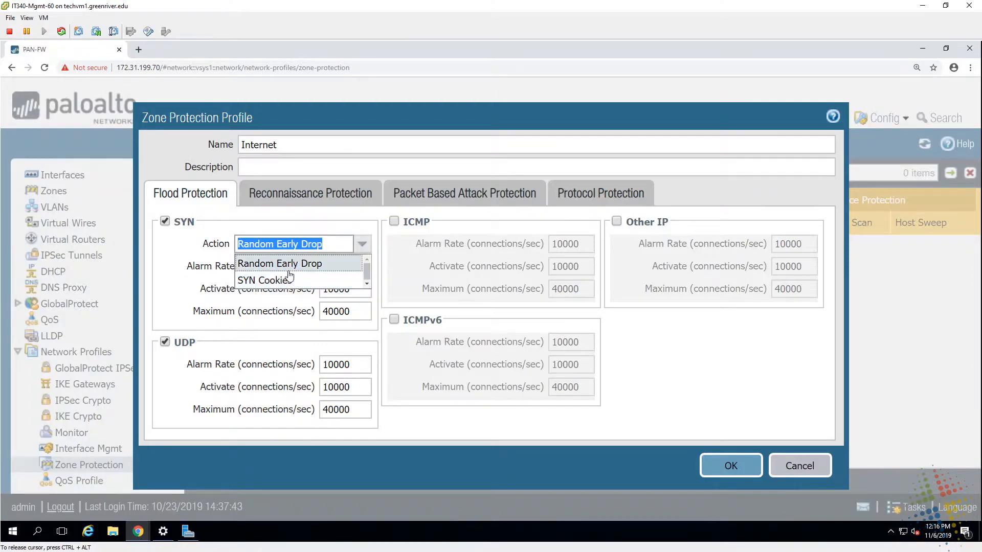
pyautogui.click(278, 264)
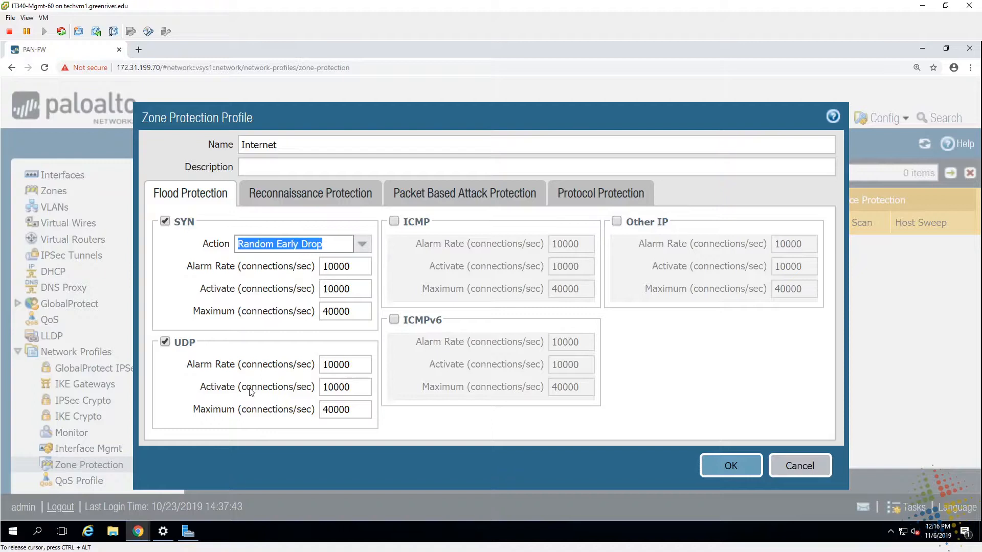
pyautogui.click(344, 364)
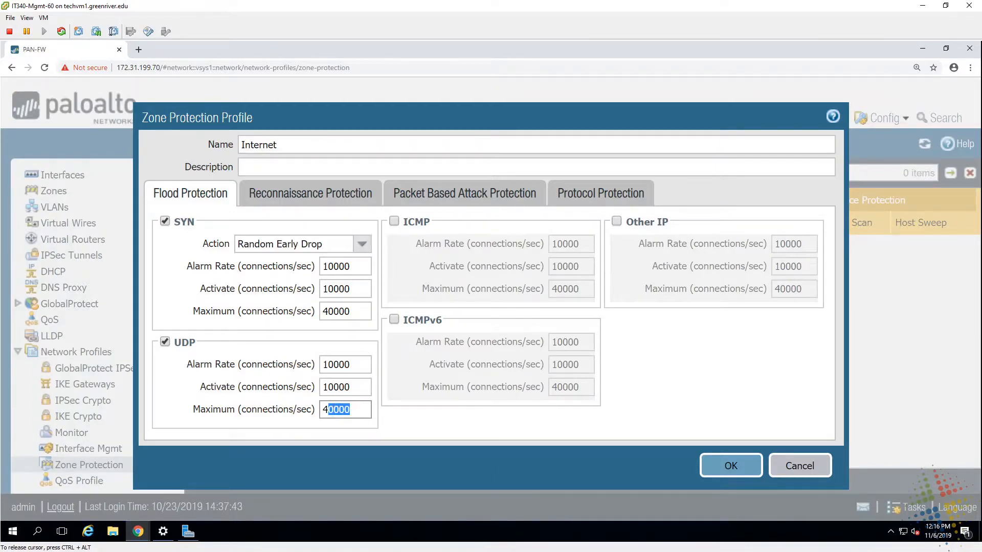
pyautogui.moveTo(292, 333)
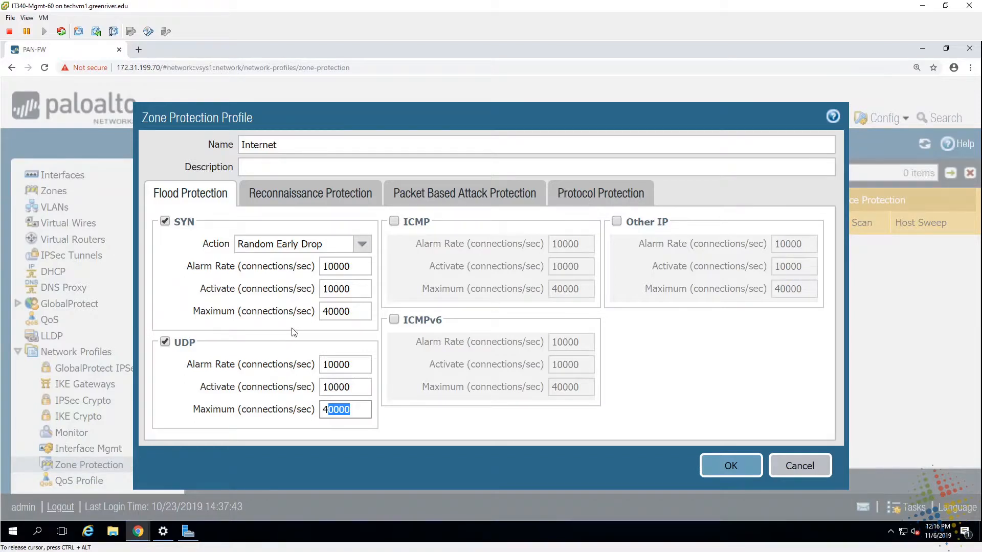
pyautogui.click(393, 221)
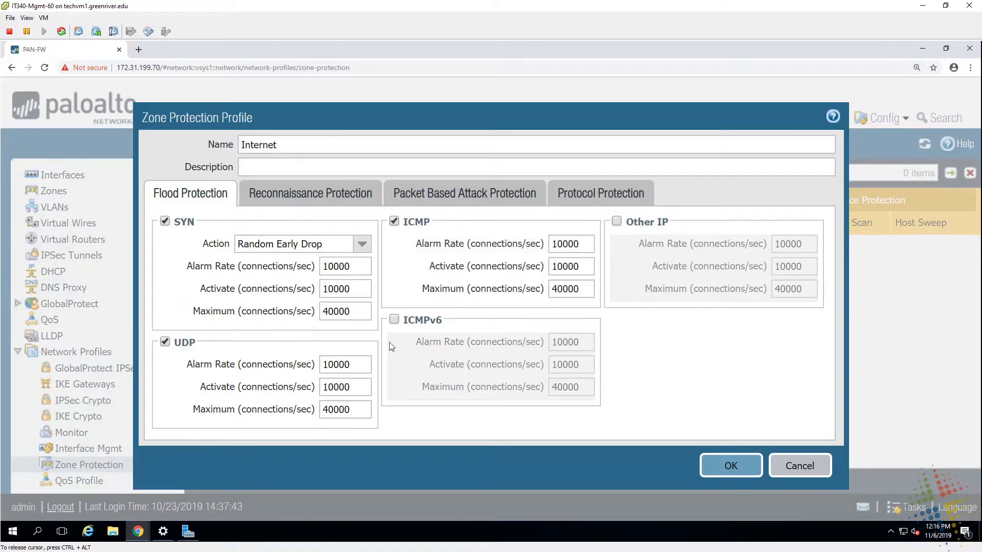
pyautogui.click(393, 319)
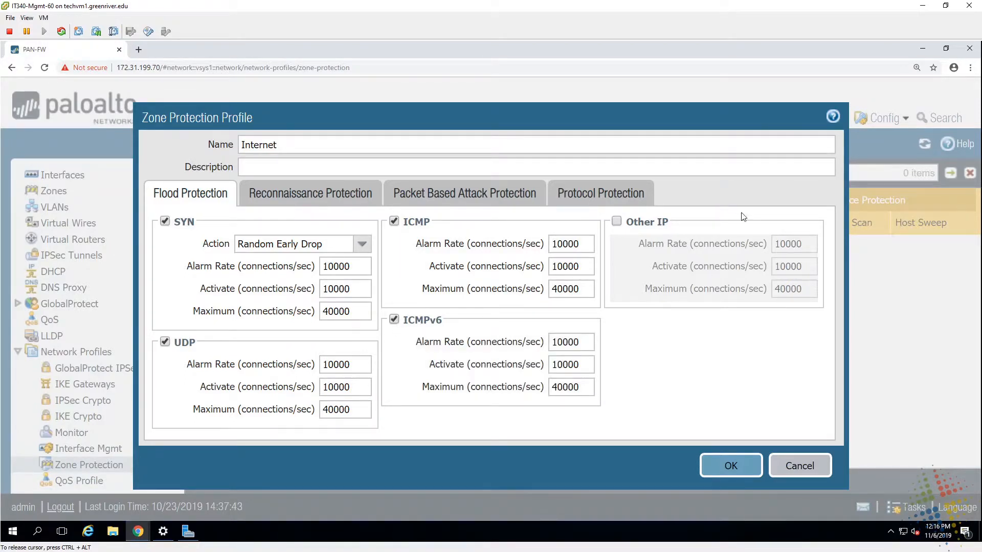
pyautogui.click(615, 221)
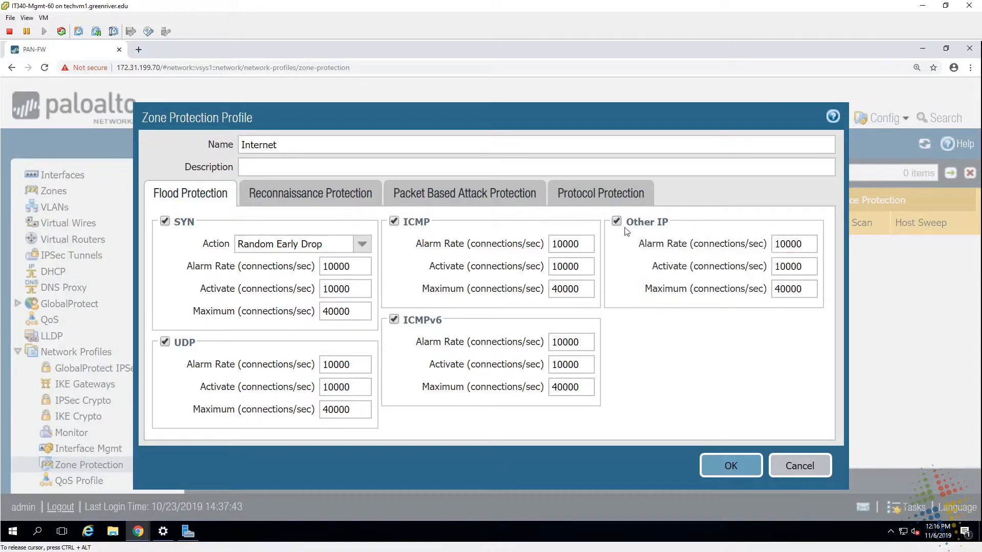
pyautogui.moveTo(802, 386)
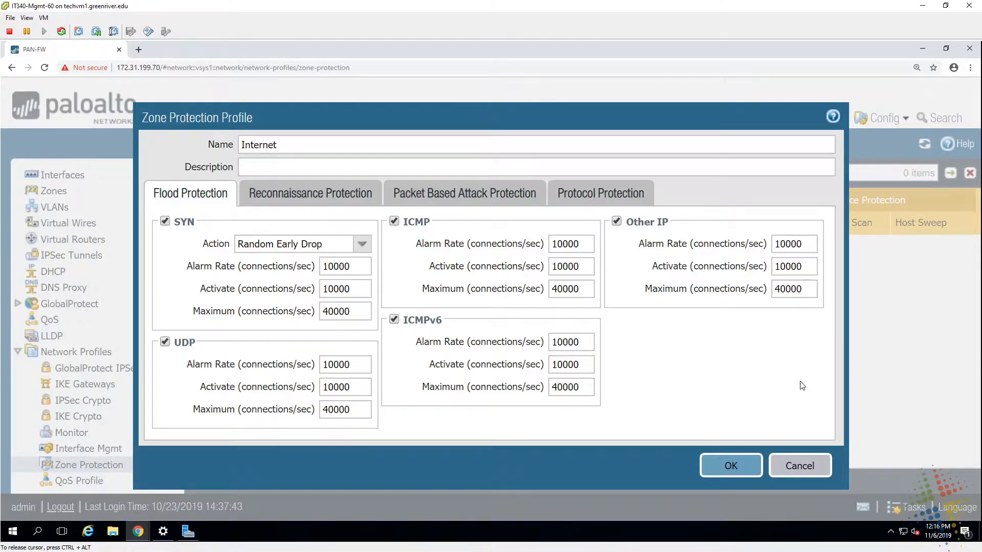
pyautogui.doubleClick(480, 243)
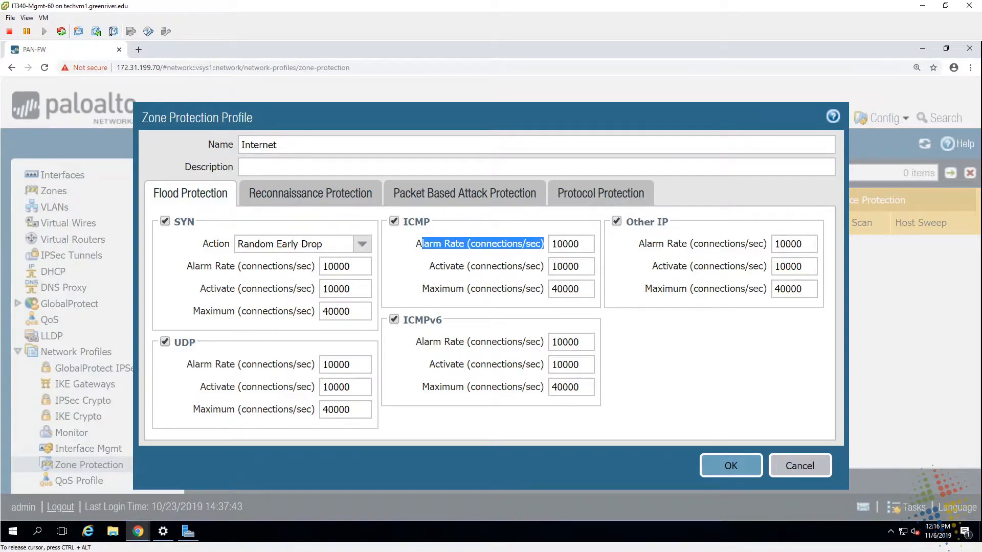
pyautogui.moveTo(475, 397)
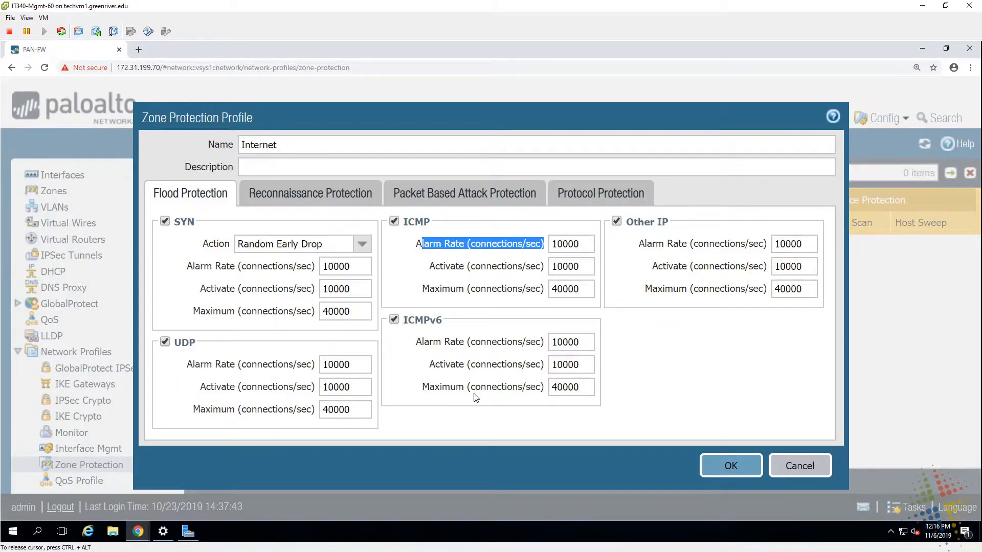
pyautogui.moveTo(321, 202)
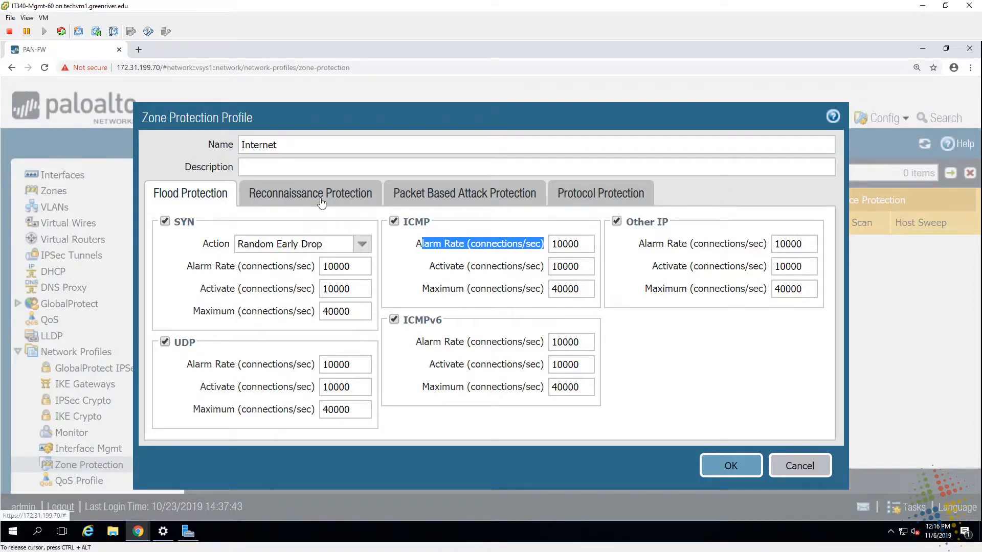
# Step: Show Reconnaissance Protection and begin editing the TCP Port Scan action
pyautogui.click(310, 193)
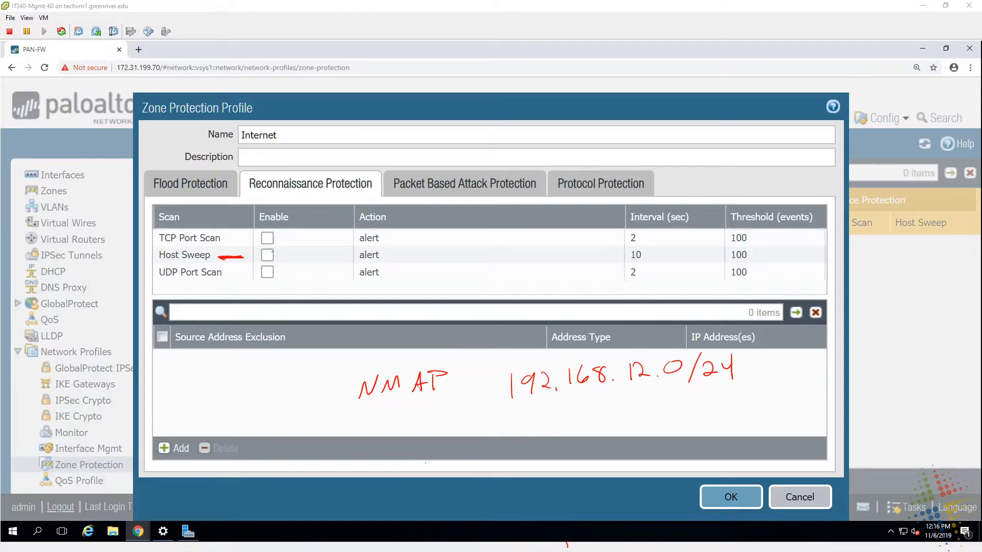
pyautogui.click(267, 255)
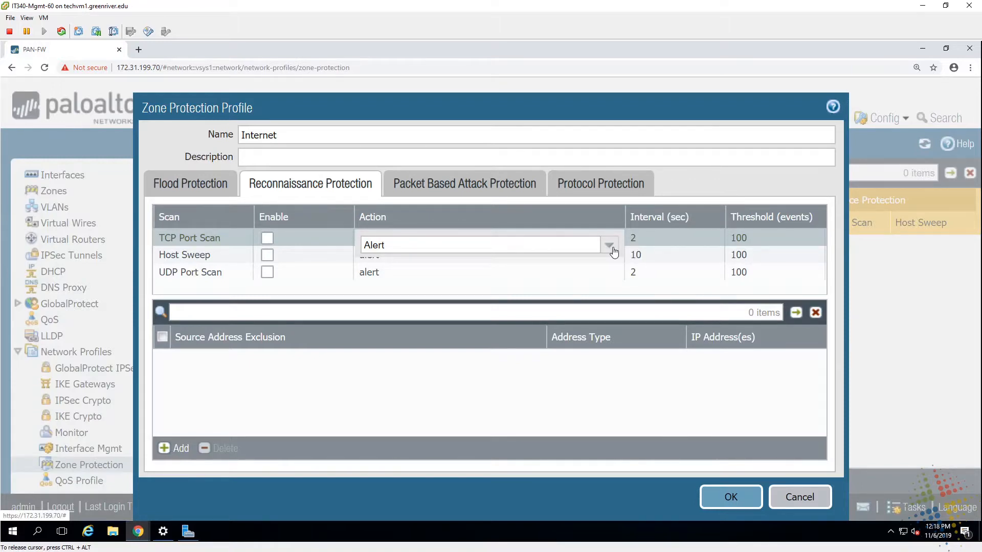
# Step: Set TCP Port Scan action to Block IP with a 600-second duration and a track-by choice
pyautogui.click(608, 244)
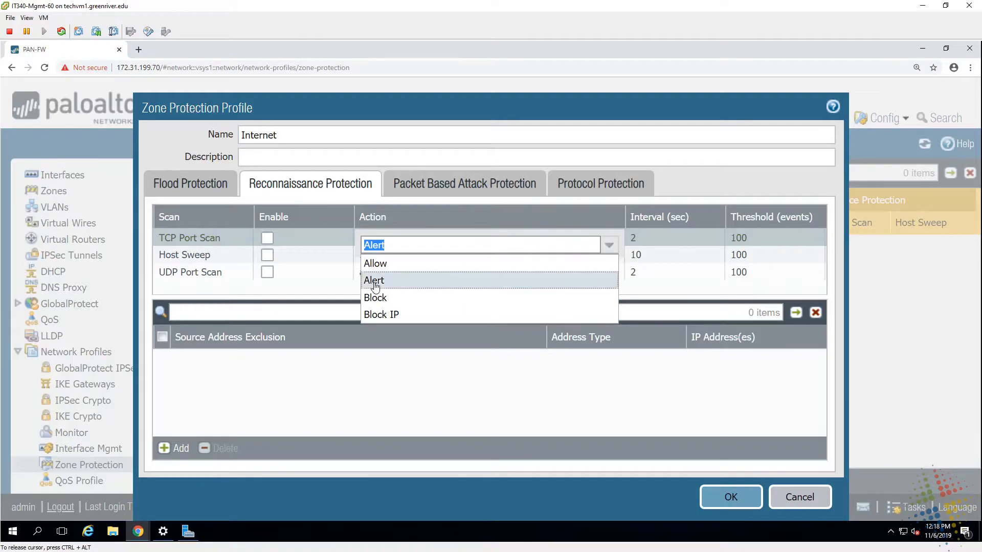
pyautogui.moveTo(375, 263)
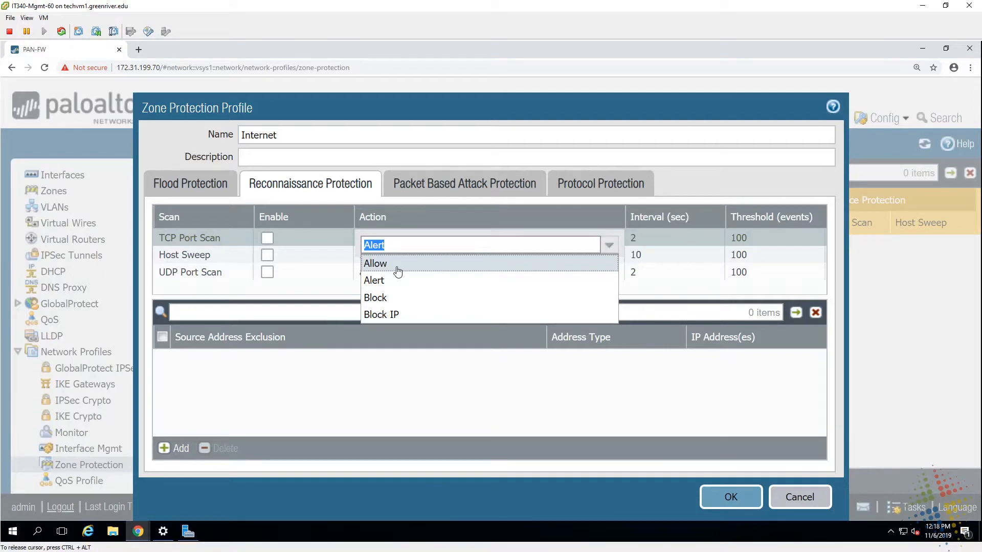
pyautogui.moveTo(409, 302)
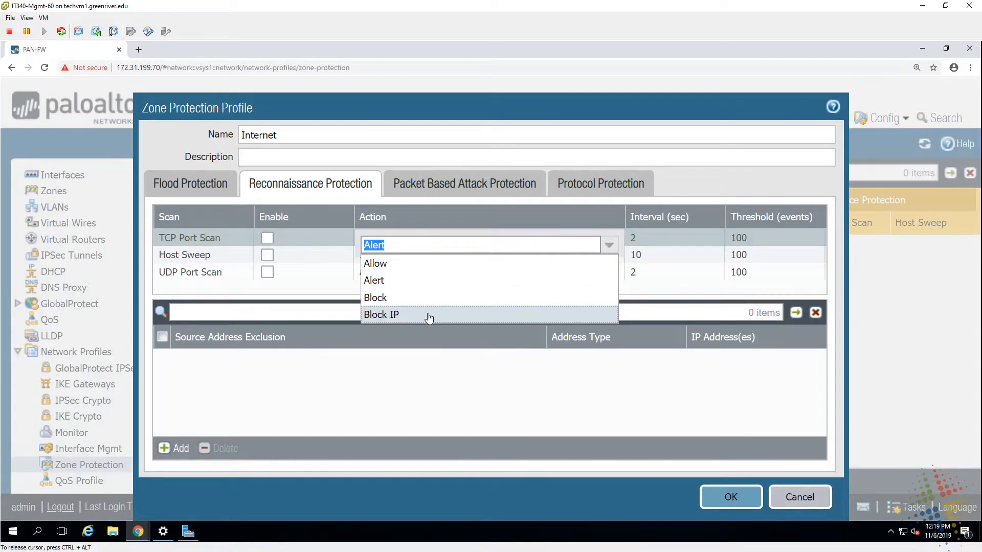
pyautogui.click(380, 314)
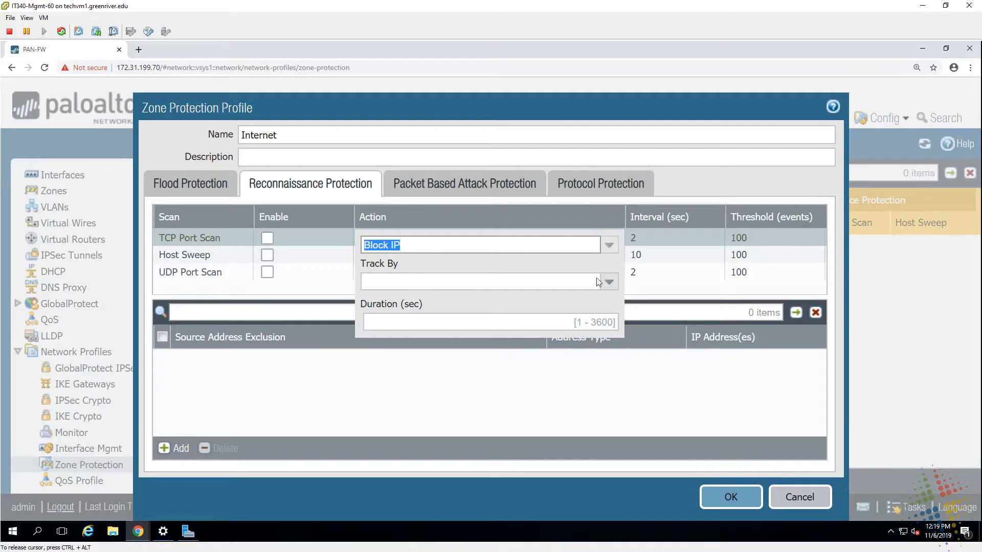
pyautogui.click(607, 281)
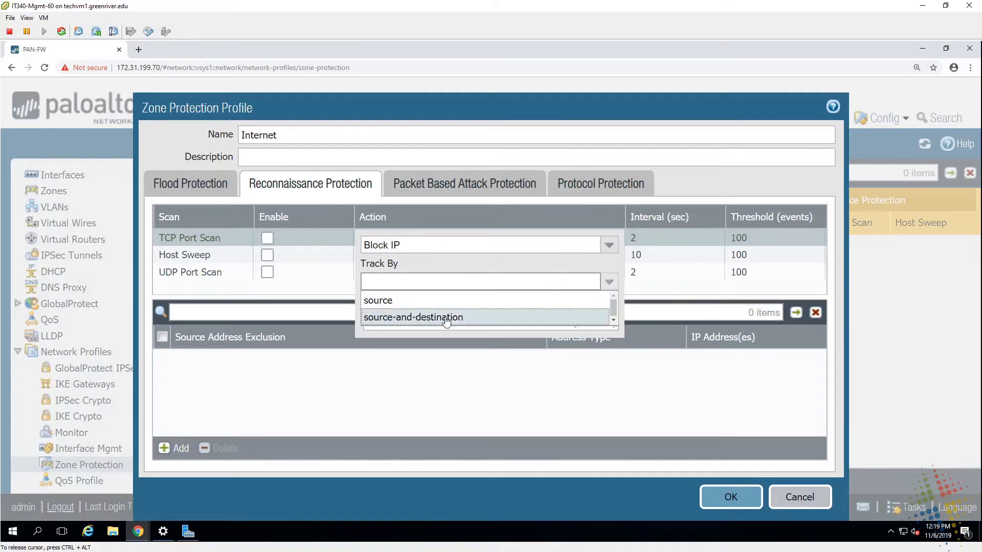
pyautogui.moveTo(471, 324)
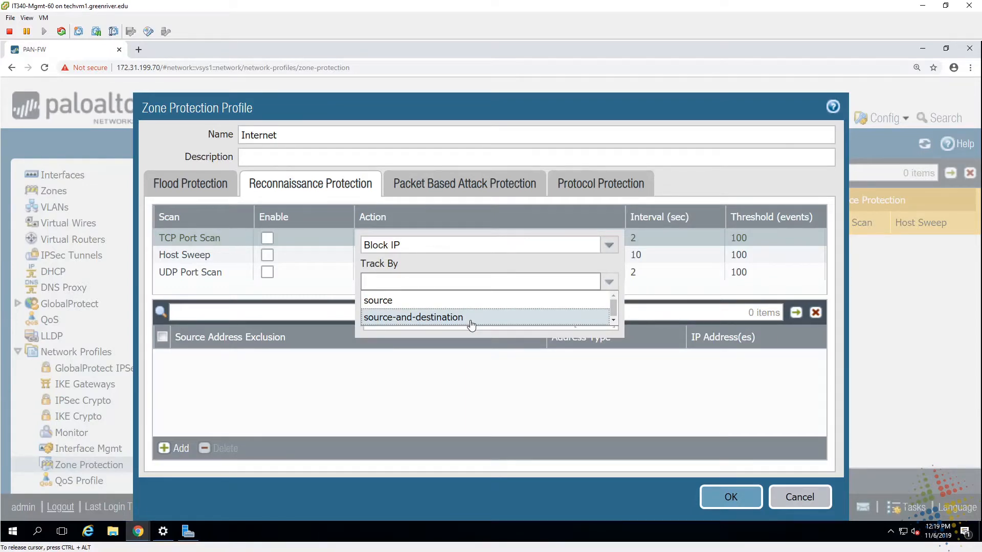
pyautogui.moveTo(475, 324)
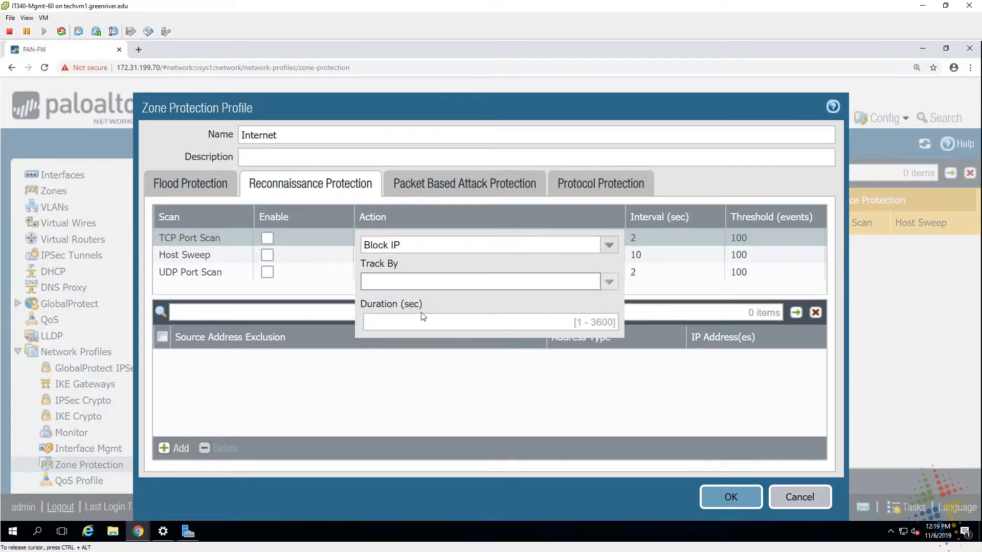
pyautogui.doubleClick(397, 303)
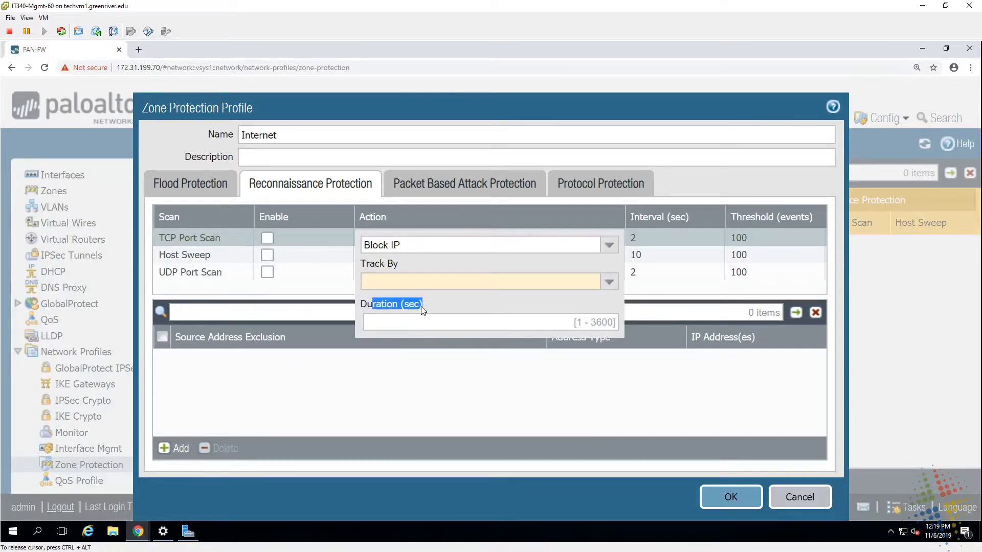
pyautogui.write('60')
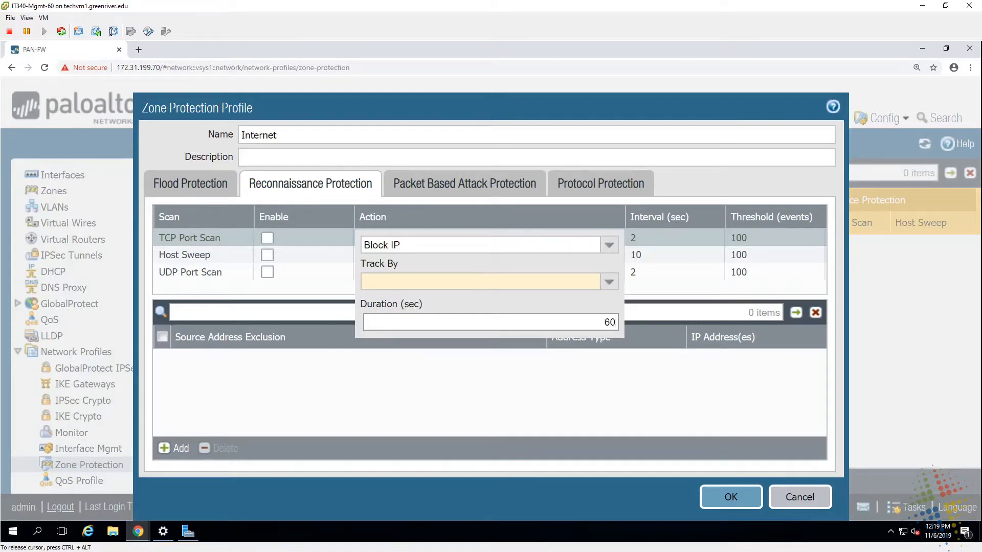
pyautogui.write('0')
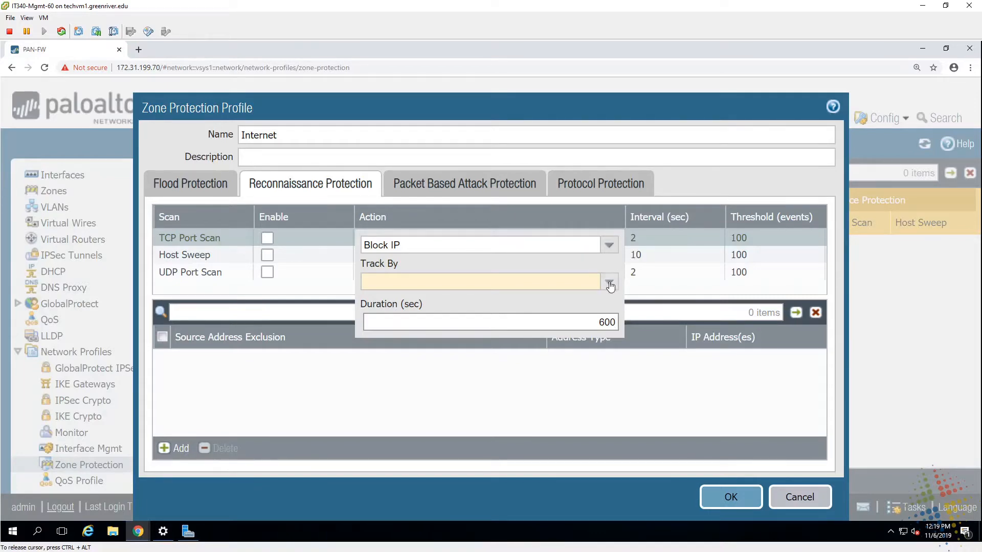
pyautogui.click(608, 283)
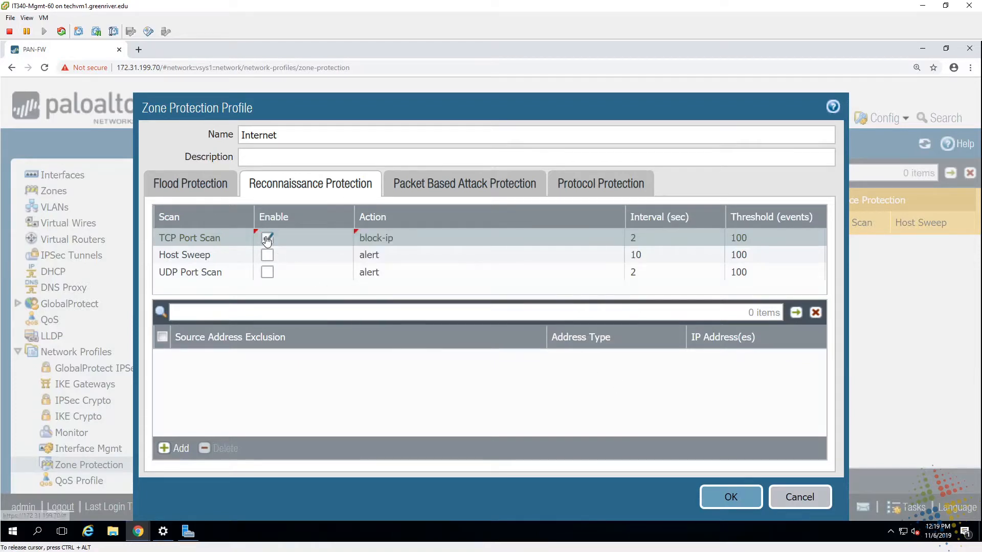
# Step: Enable TCP Port Scan detection with its block-ip action
pyautogui.click(267, 238)
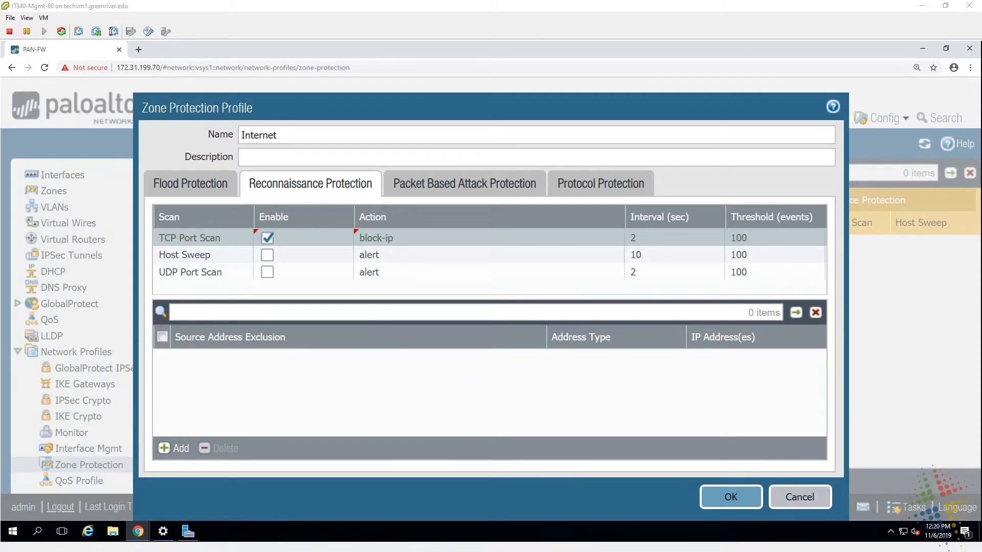
pyautogui.moveTo(490, 183)
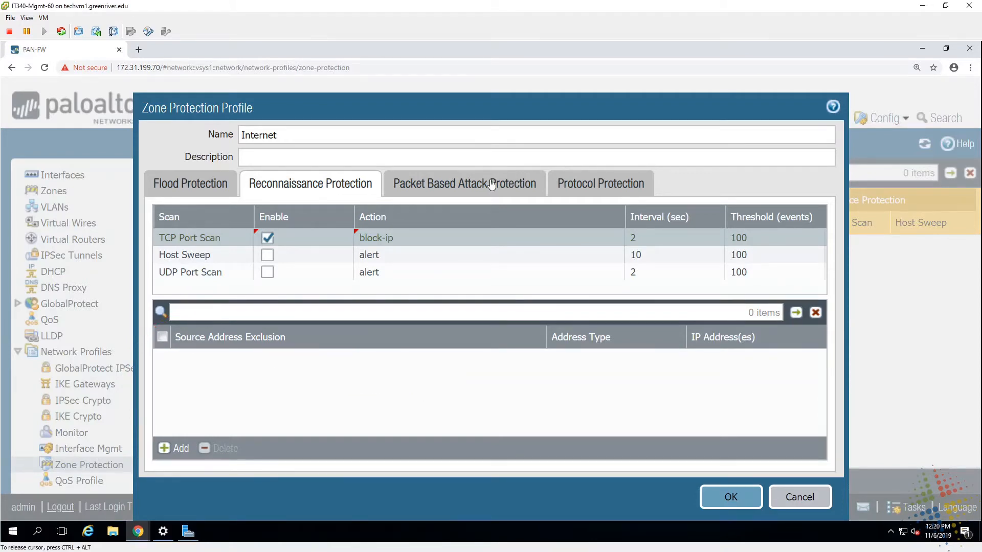
# Step: Under Packet Based Attack Protection, drop spoofed IP, strict source routing and malformed IP option packets
pyautogui.click(464, 184)
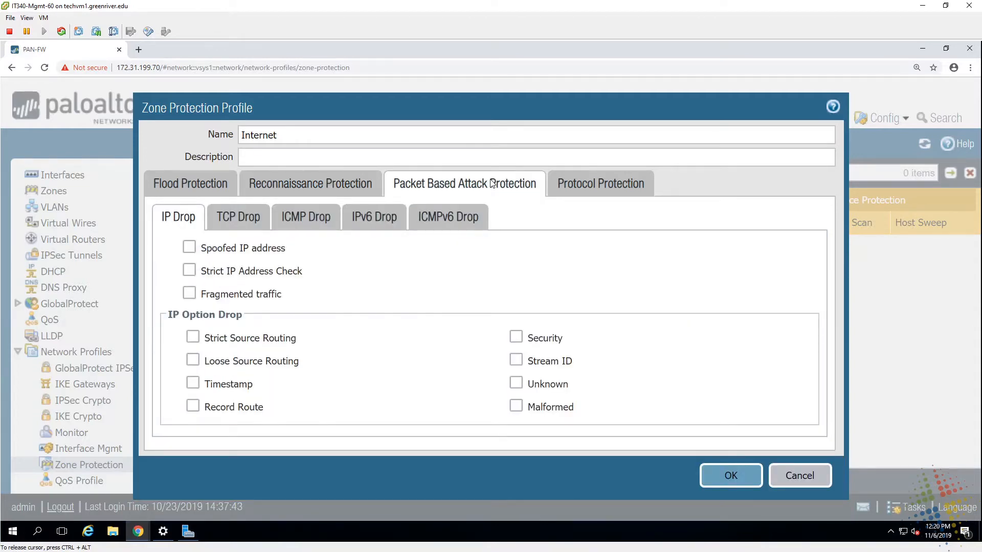
pyautogui.moveTo(306, 251)
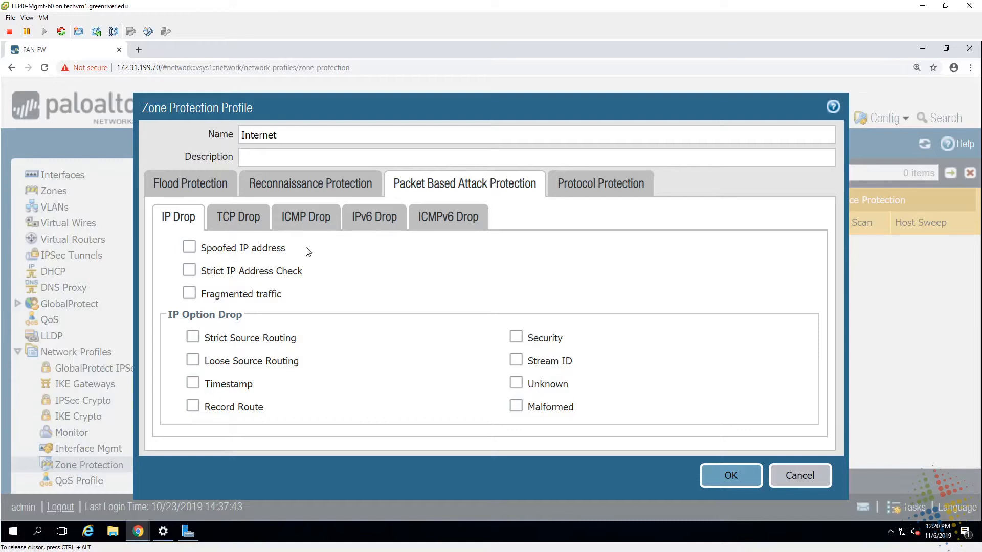
pyautogui.click(190, 248)
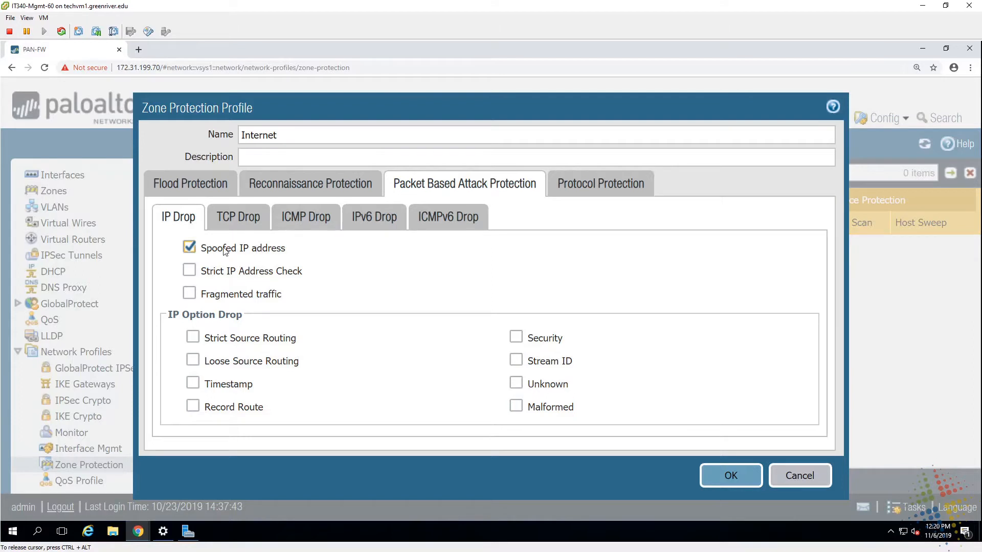
pyautogui.moveTo(243, 254)
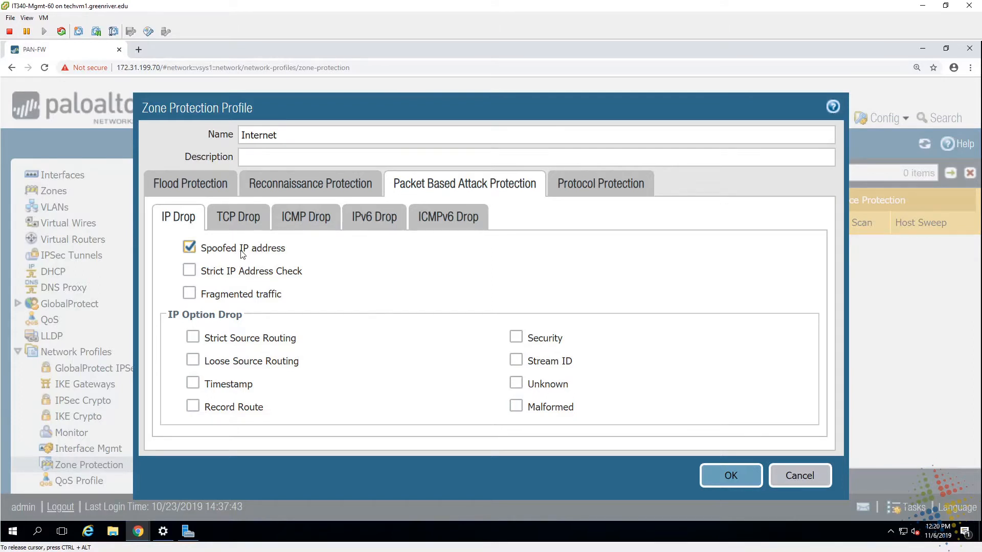
pyautogui.moveTo(229, 377)
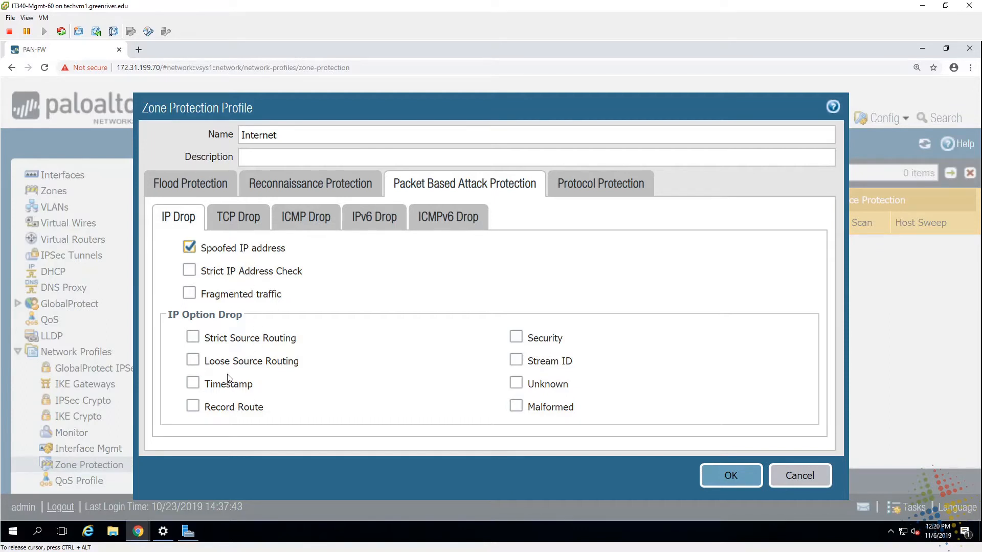
pyautogui.moveTo(224, 341)
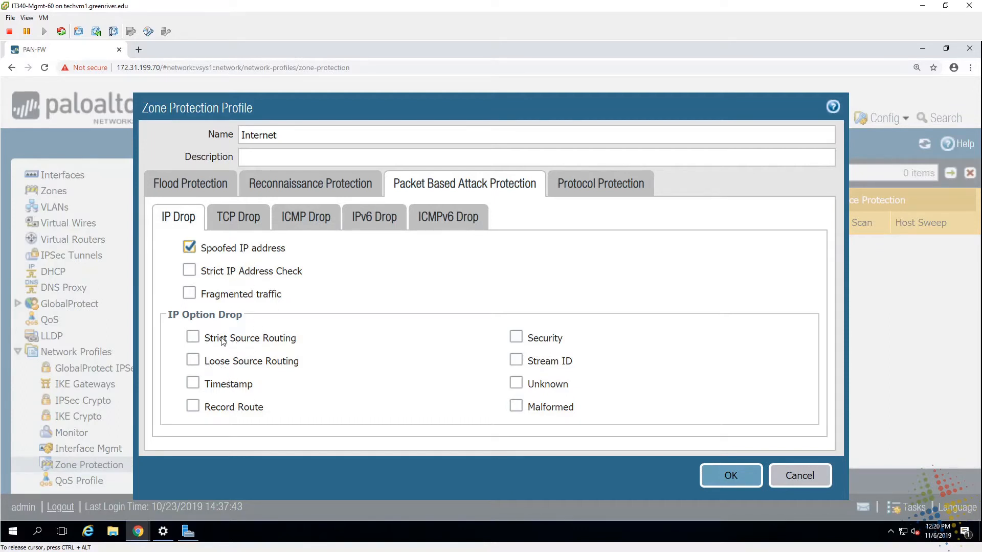
pyautogui.click(193, 337)
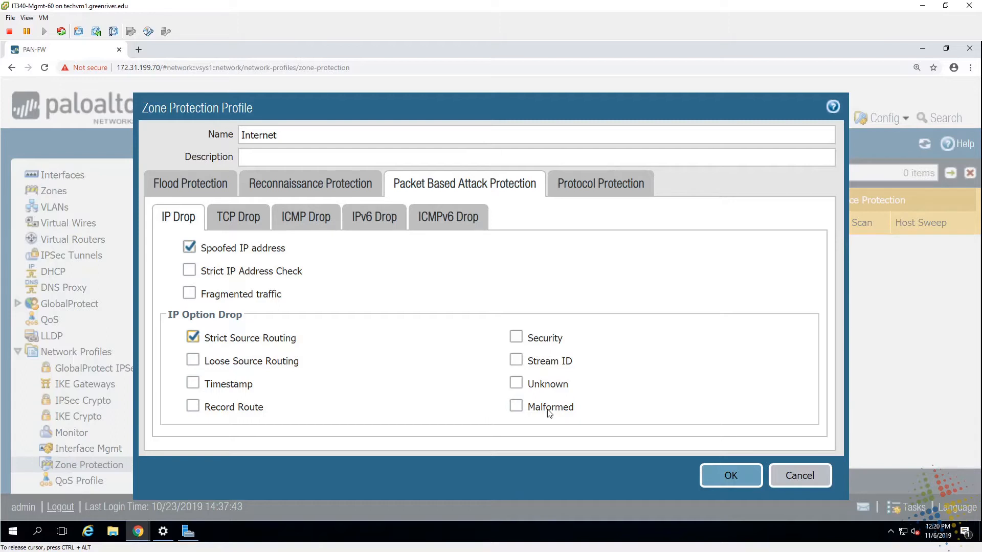
pyautogui.click(516, 406)
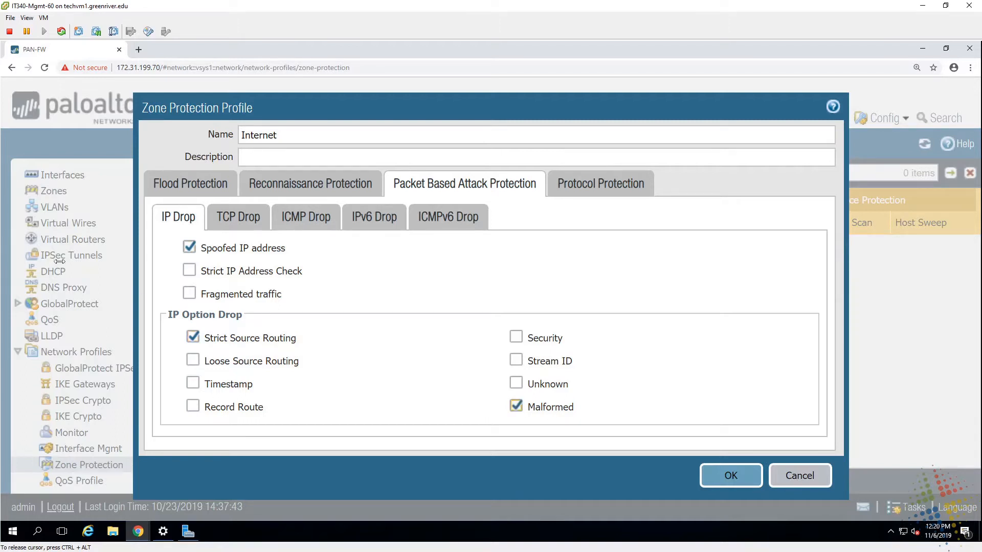
# Step: Drop ICMP packets larger than 1024 bytes and review the TCP, IPv6, ICMPv6 and Protocol Protection settings
pyautogui.click(237, 216)
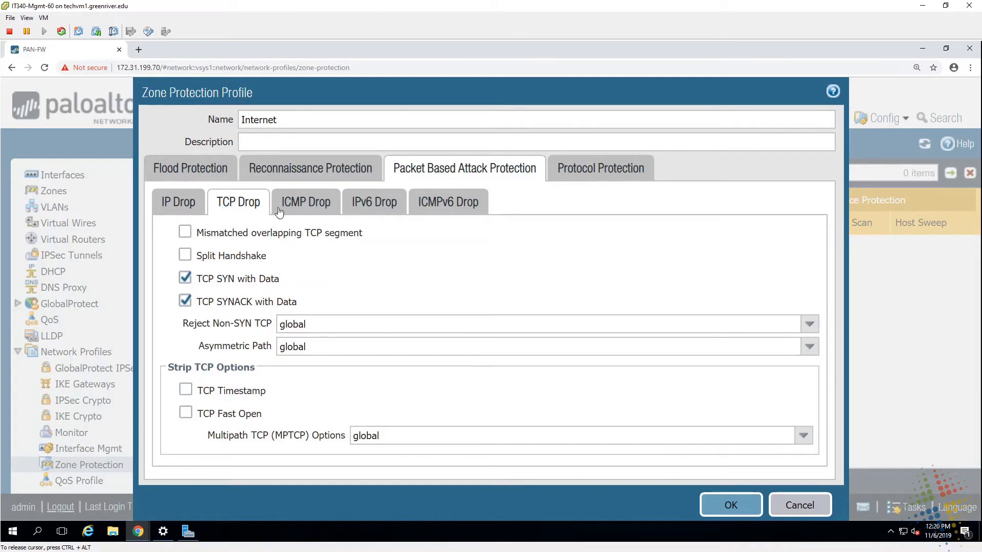
pyautogui.click(306, 201)
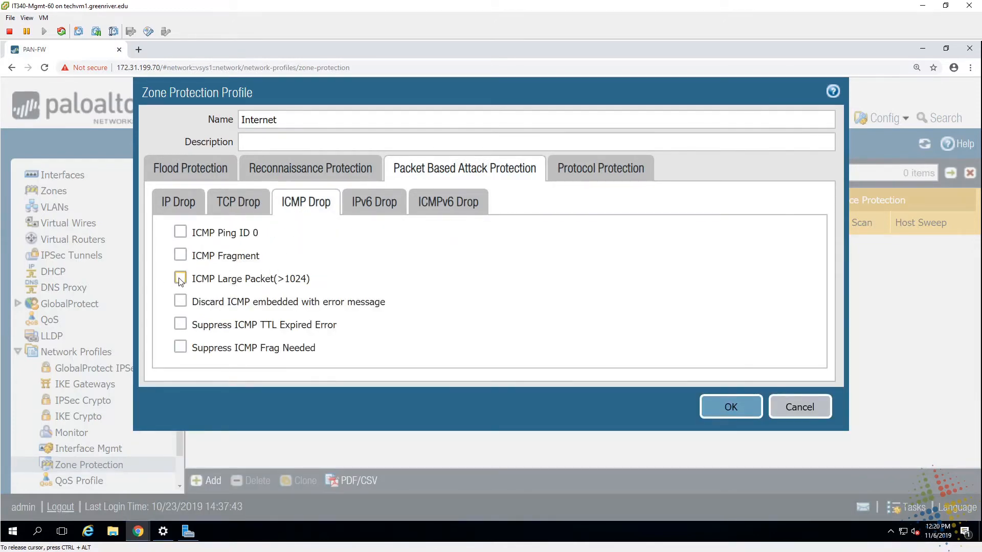
pyautogui.click(180, 278)
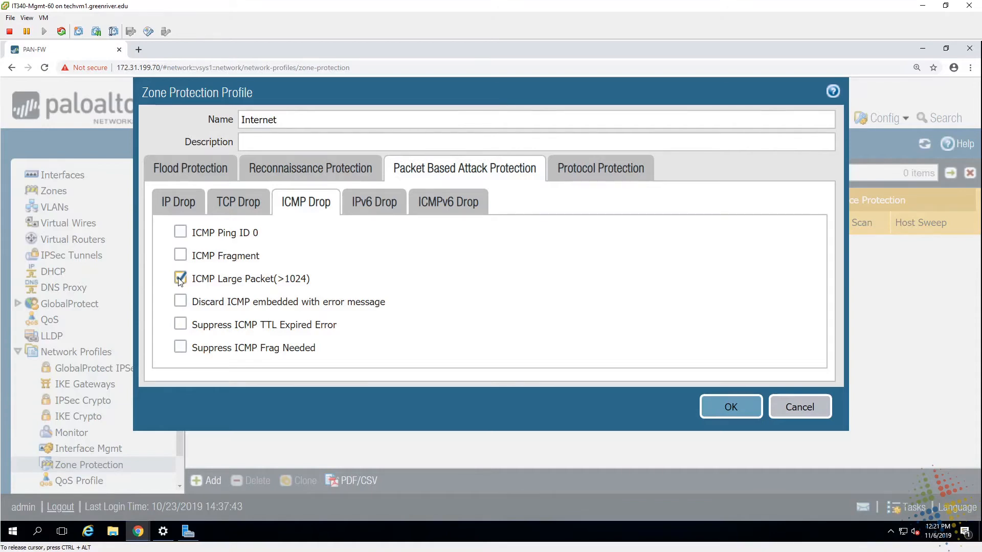
pyautogui.click(375, 201)
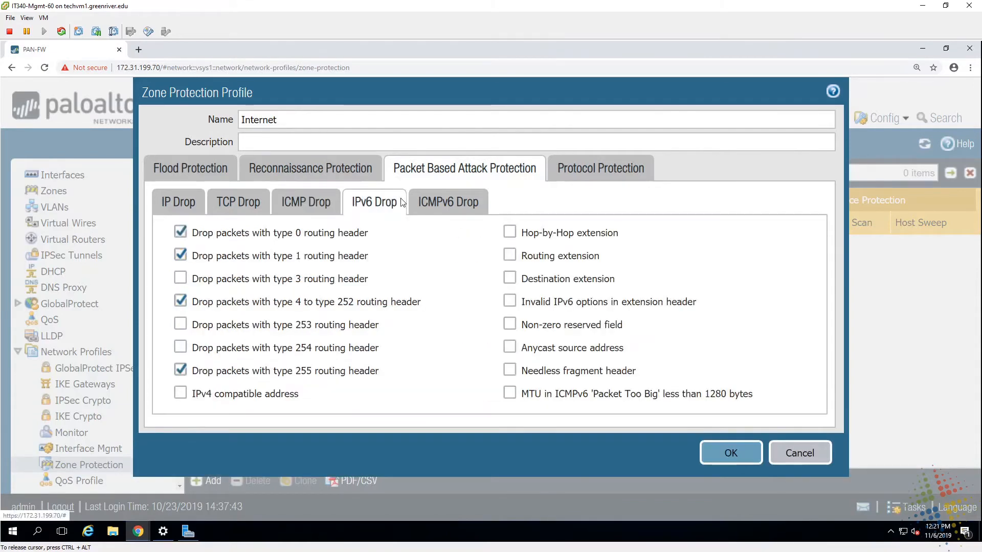
pyautogui.click(447, 202)
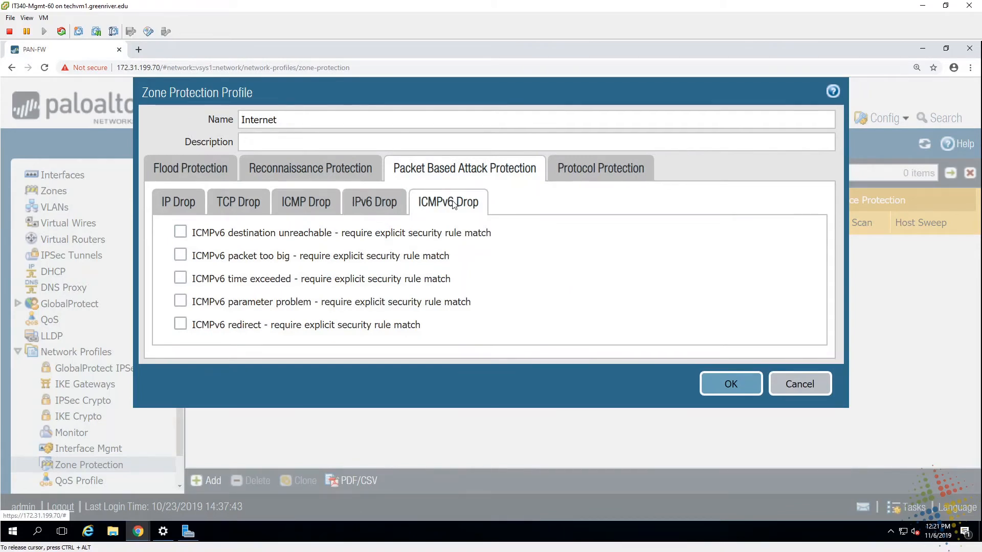
pyautogui.click(599, 168)
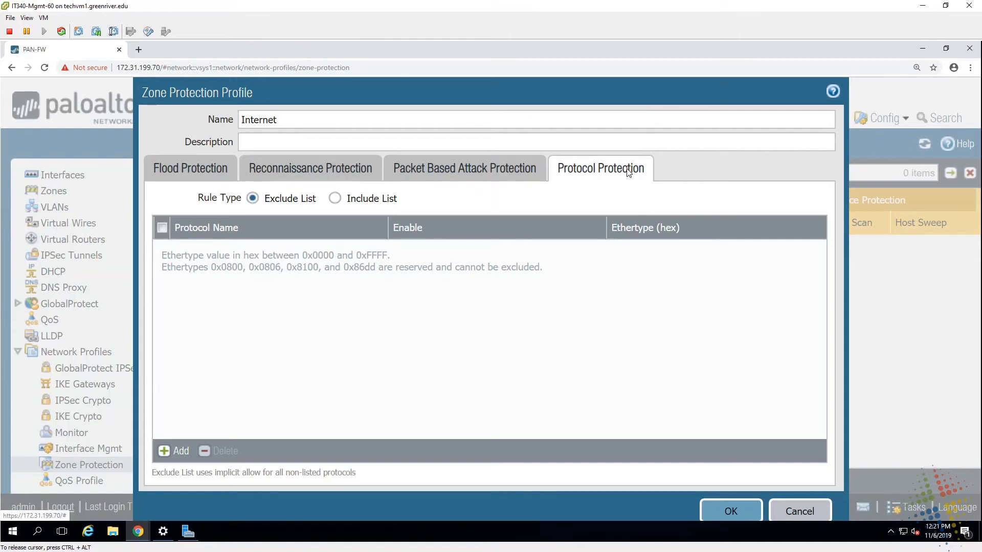
pyautogui.moveTo(190, 173)
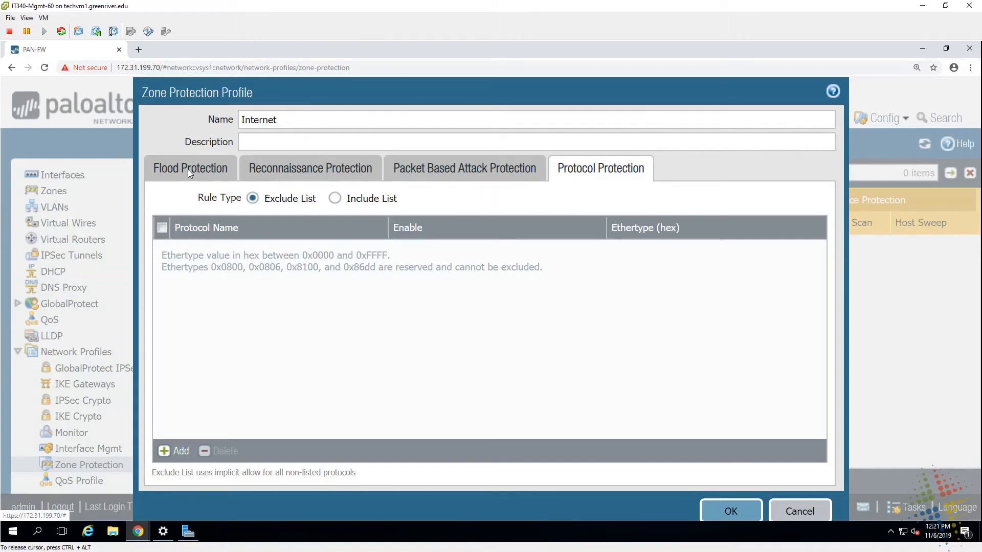
# Step: Enable Host Sweep detection, review the remaining tabs and save the Internet profile with OK
pyautogui.click(190, 168)
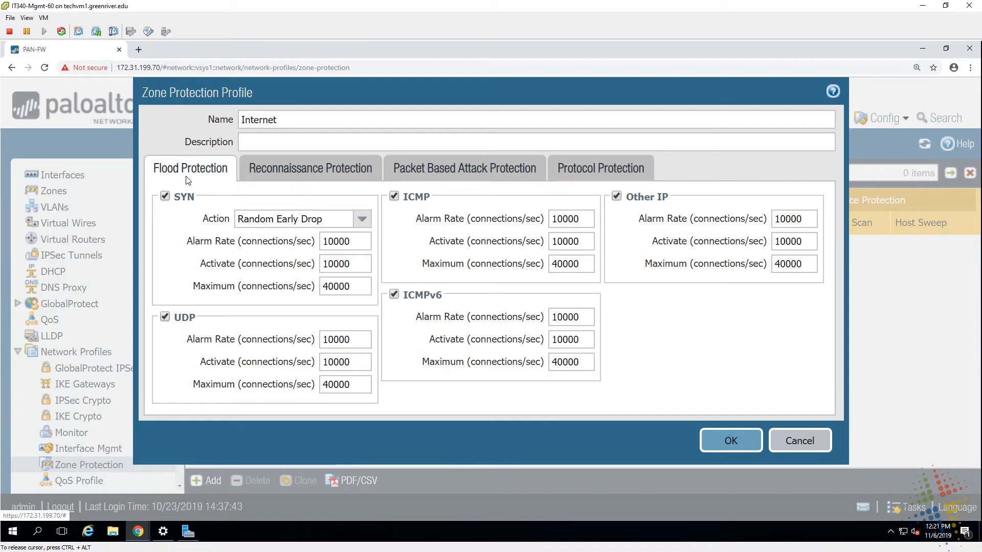
pyautogui.moveTo(613, 190)
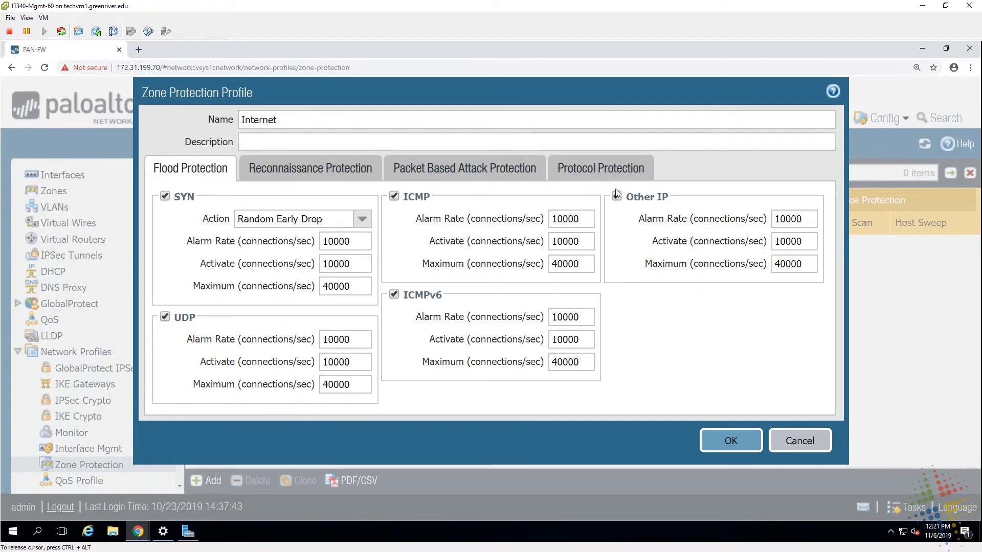
pyautogui.click(309, 168)
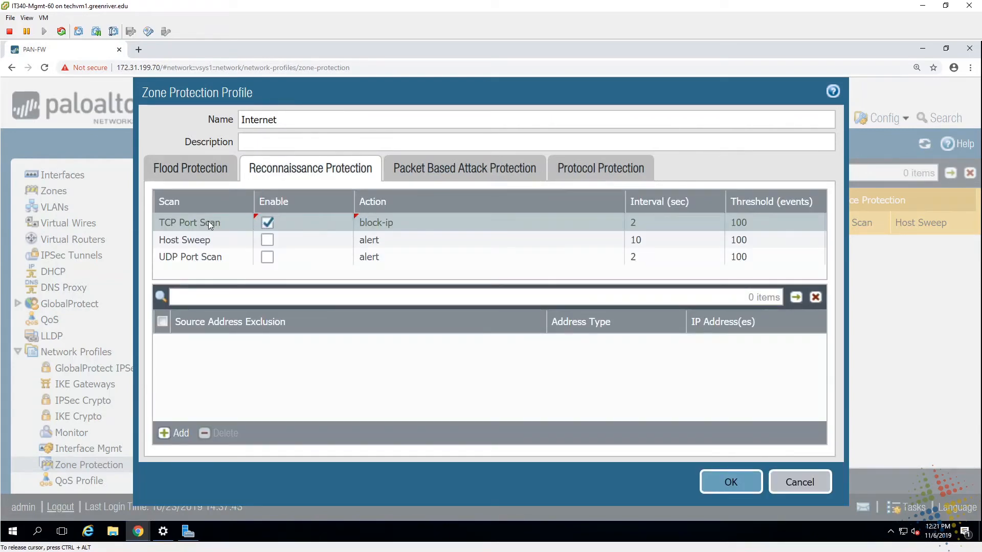
pyautogui.click(267, 257)
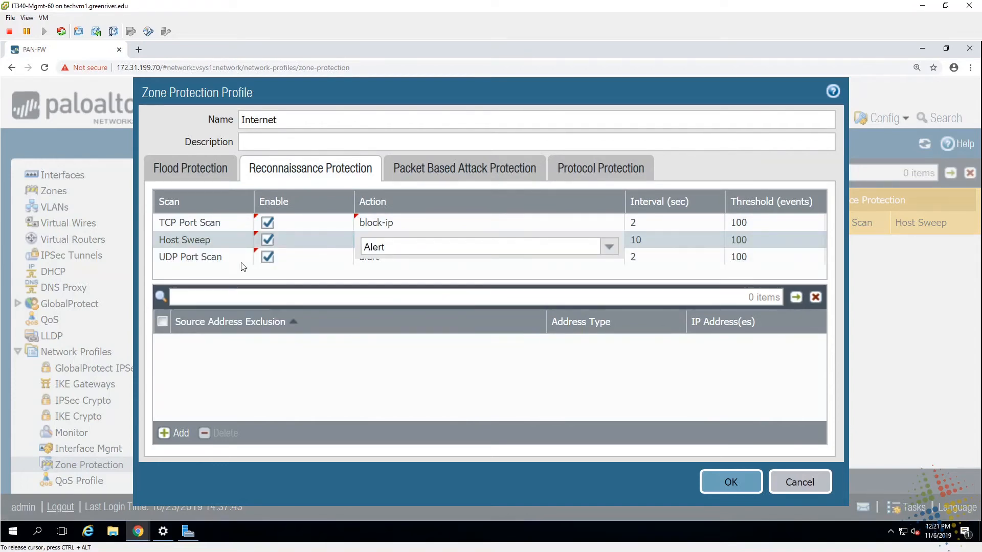
pyautogui.click(464, 168)
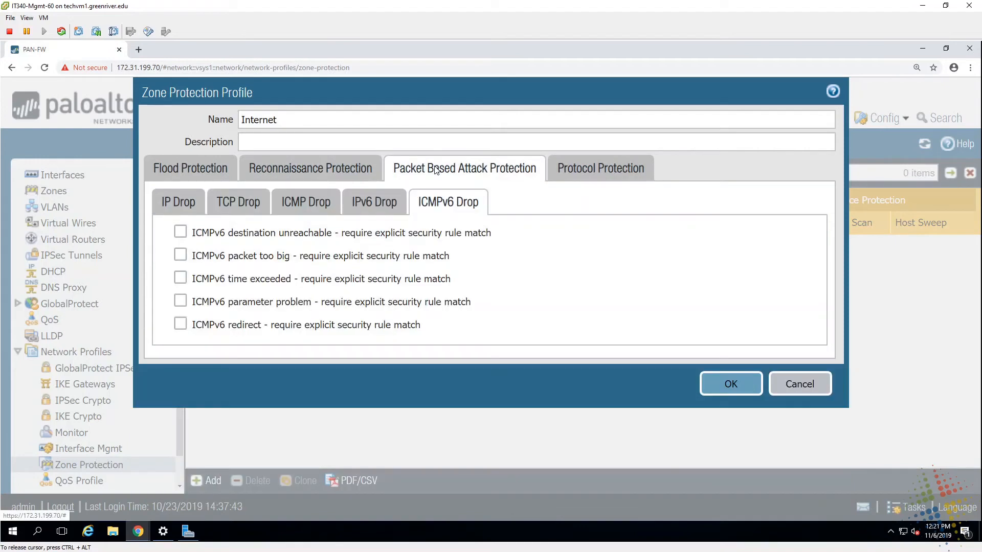
pyautogui.click(374, 201)
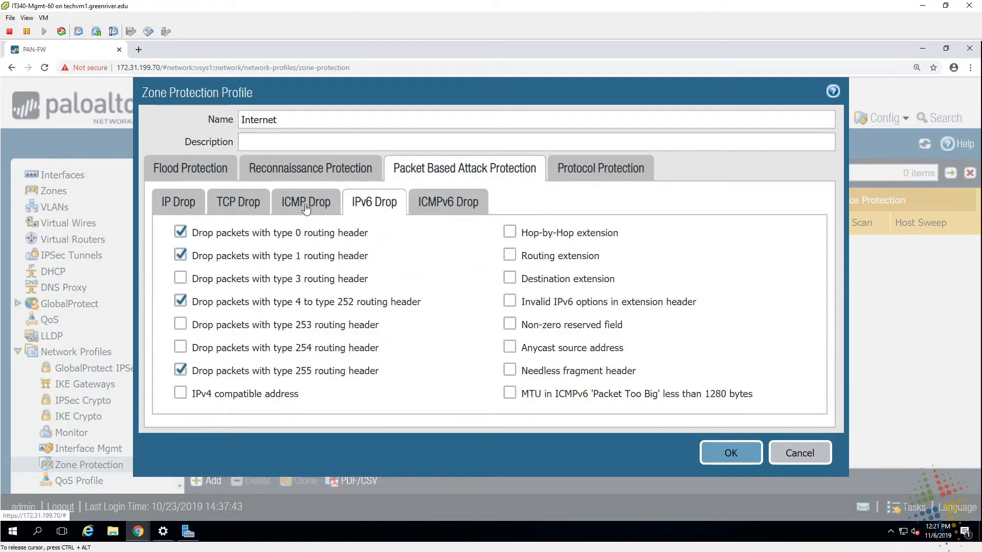
pyautogui.click(238, 201)
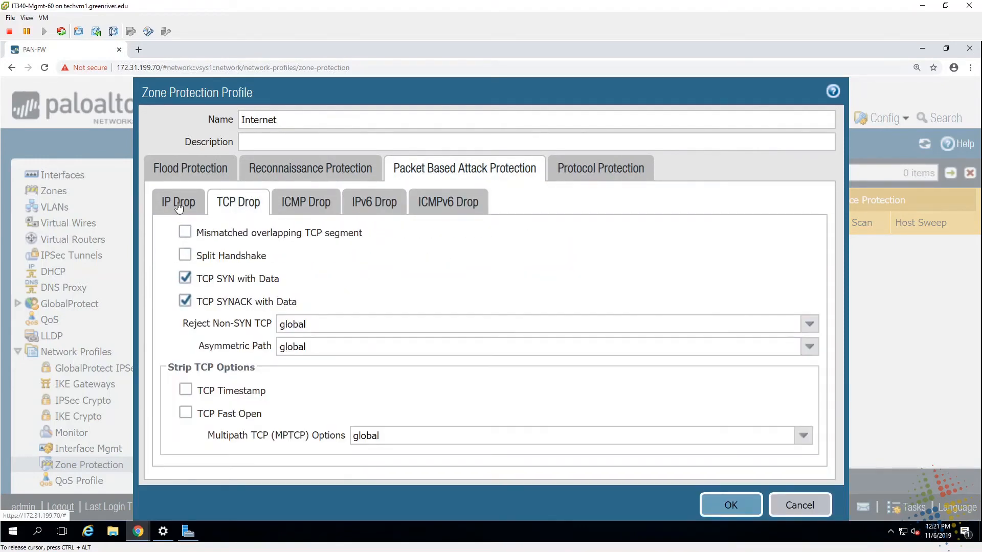
pyautogui.click(599, 168)
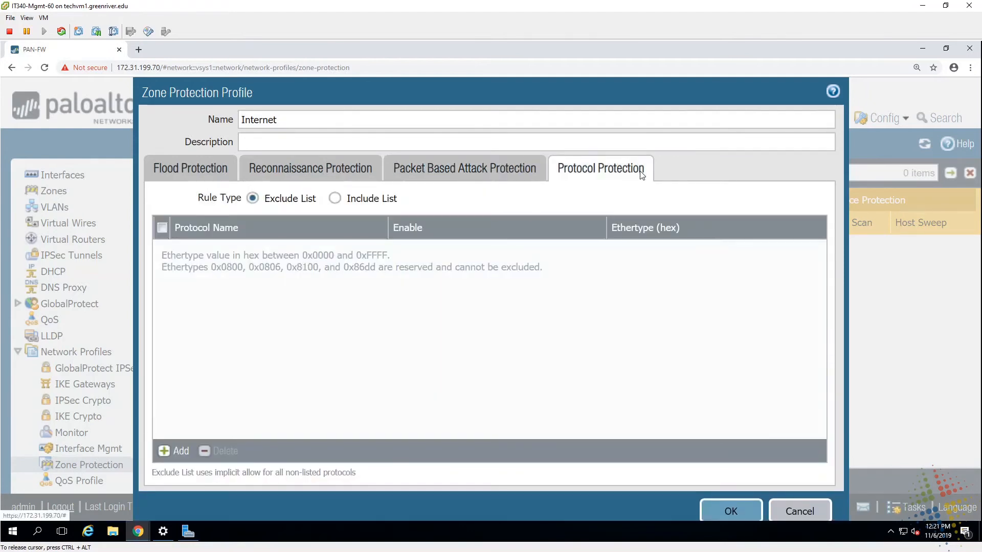
pyautogui.click(730, 511)
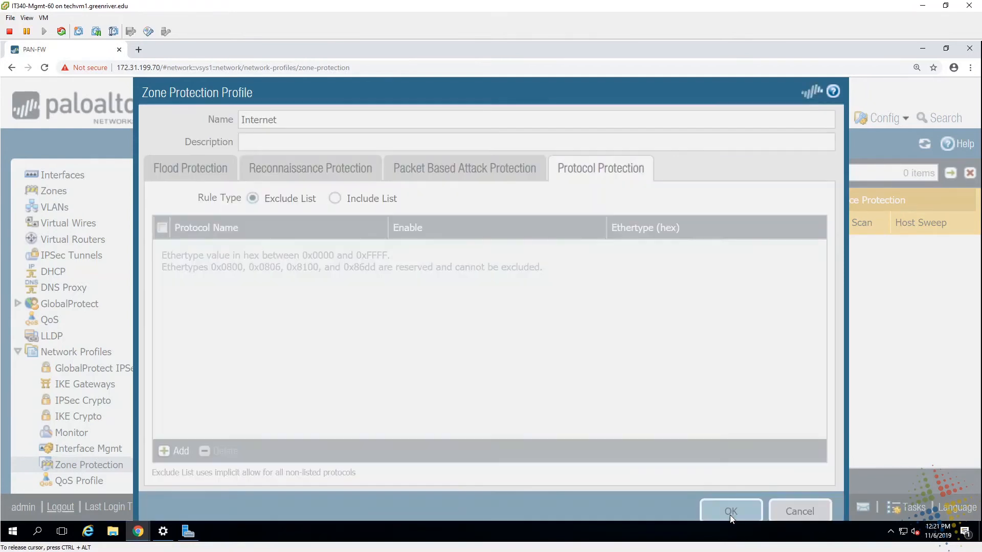
pyautogui.click(730, 511)
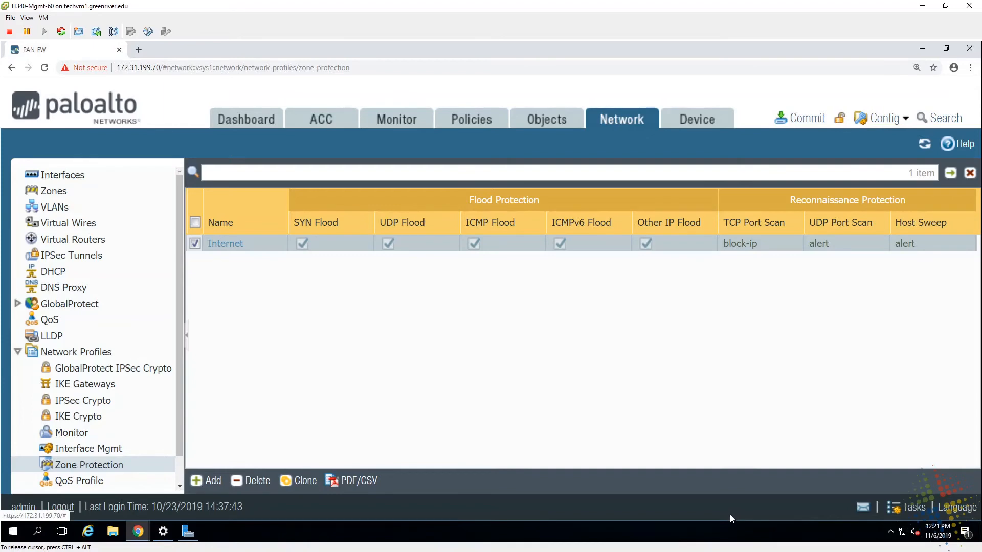
pyautogui.moveTo(465, 286)
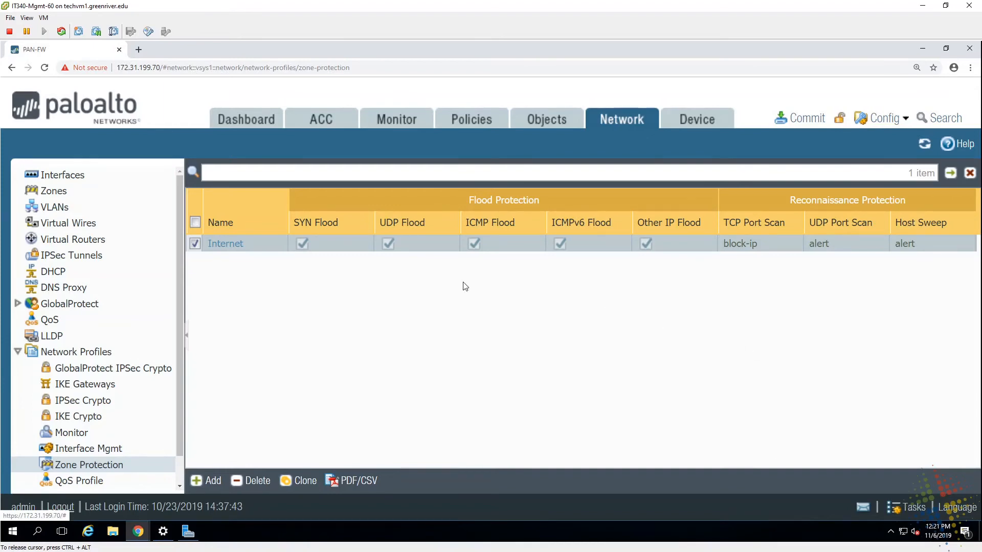
pyautogui.moveTo(249, 271)
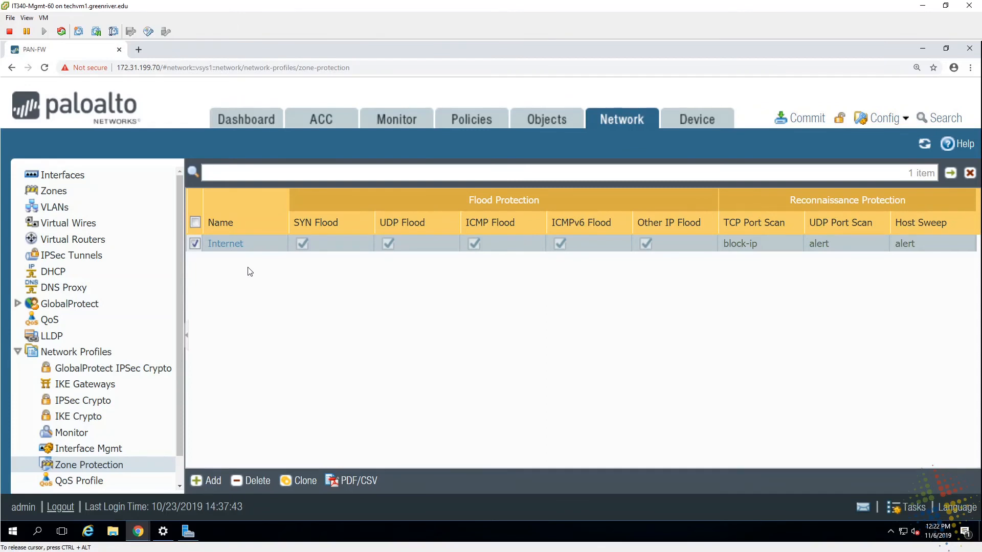
pyautogui.moveTo(626, 125)
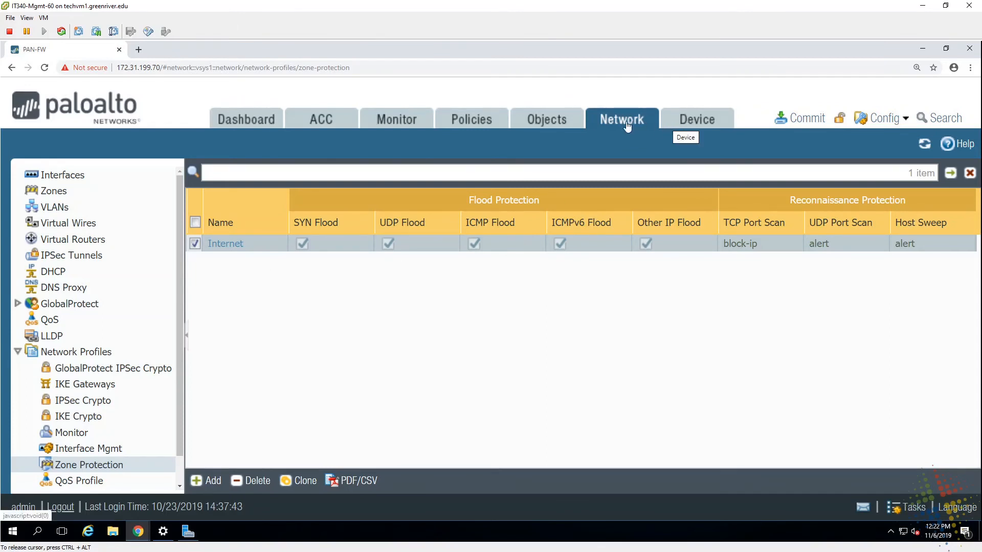
pyautogui.moveTo(204, 166)
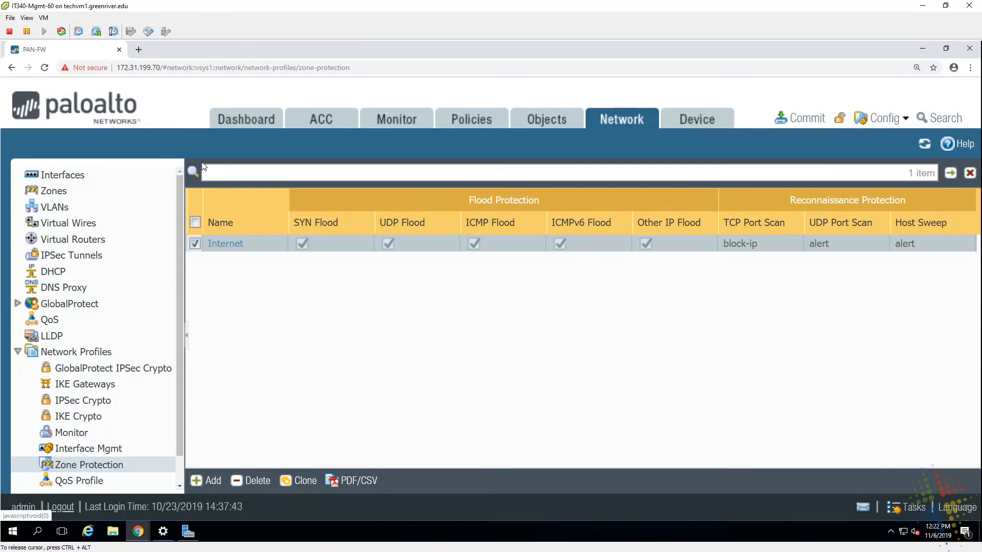
pyautogui.moveTo(53, 191)
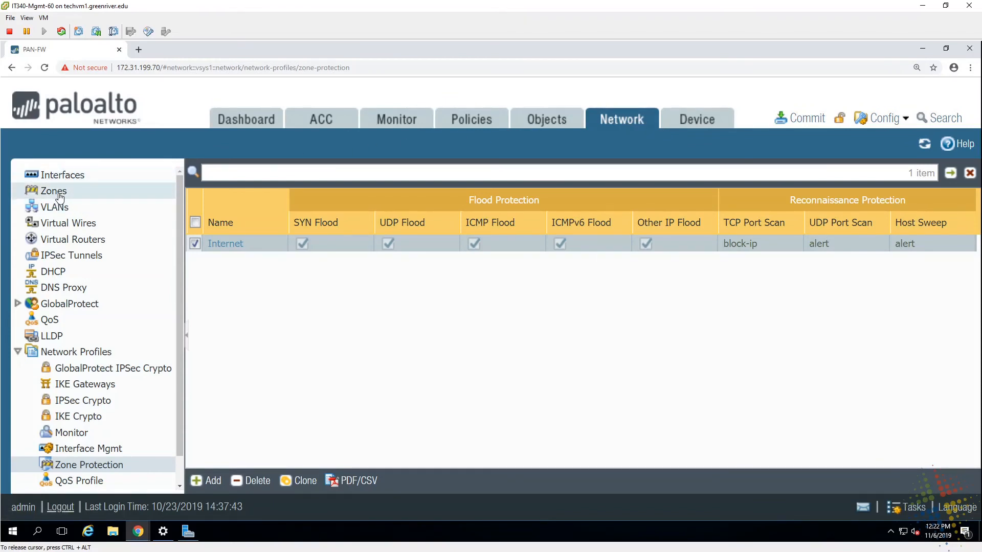
# Step: Assign the Internet zone protection profile to the Public zone and save it
pyautogui.click(53, 191)
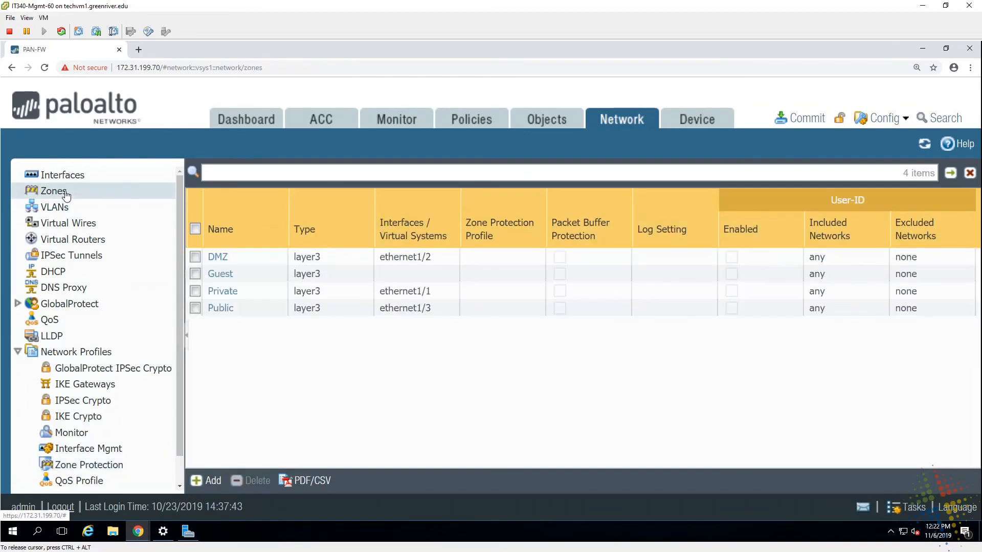
pyautogui.moveTo(145, 263)
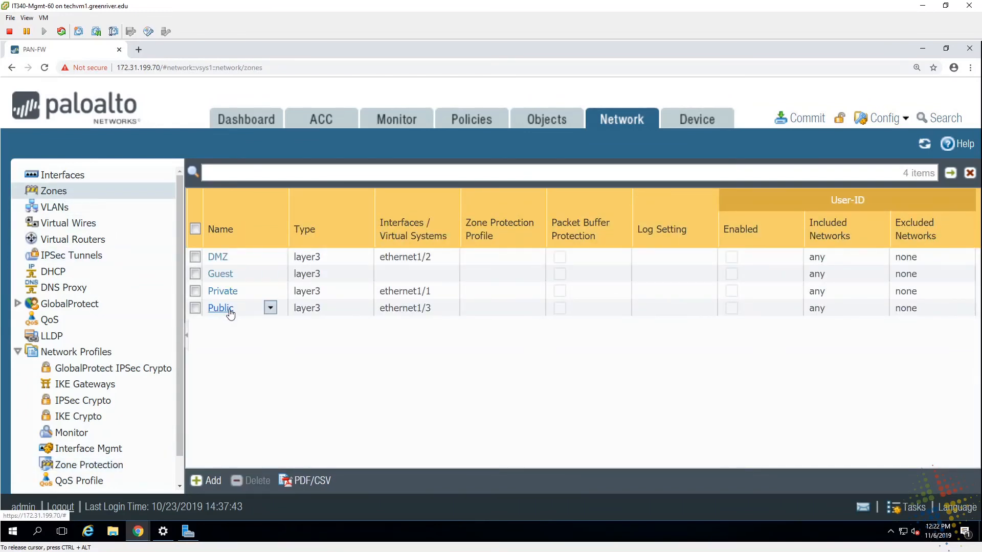
pyautogui.click(195, 308)
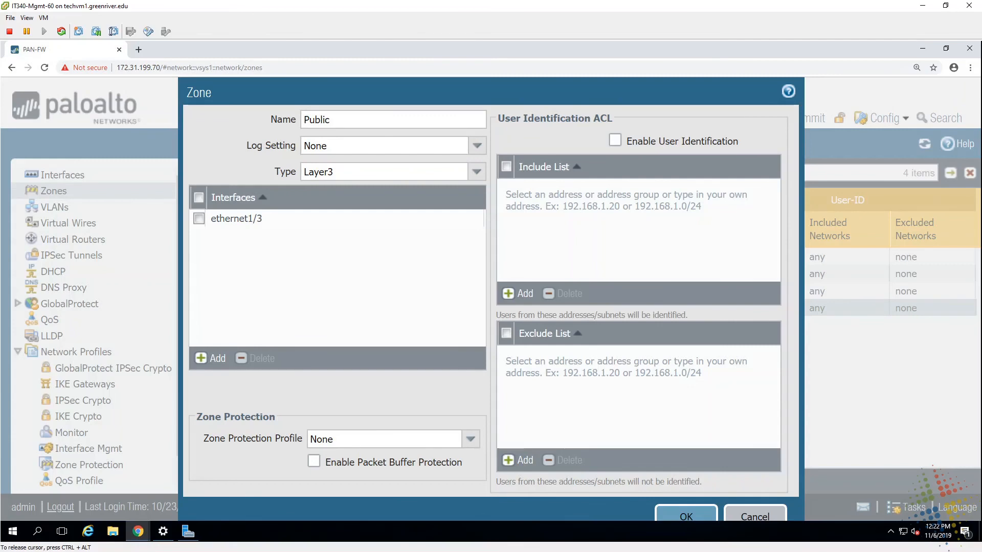
pyautogui.moveTo(209, 441)
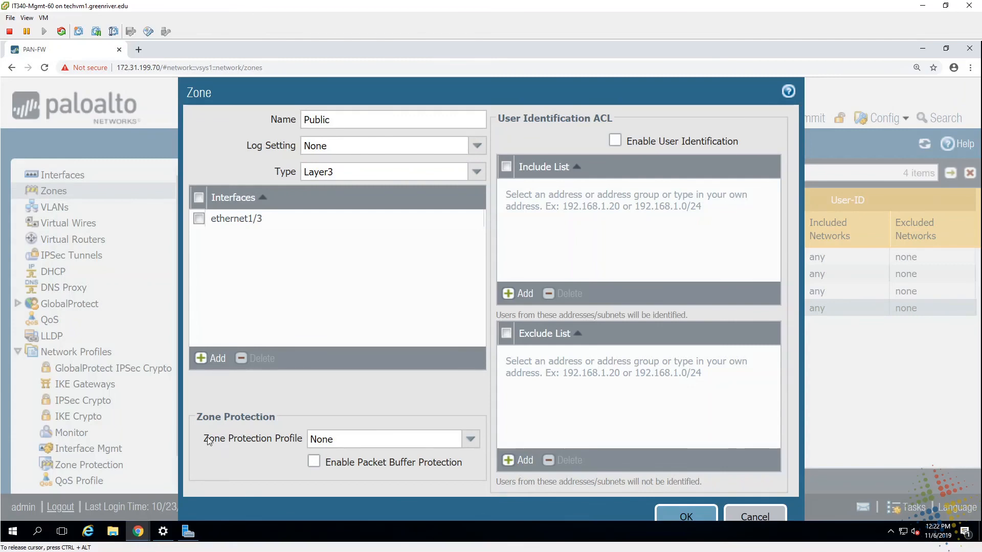
pyautogui.moveTo(472, 438)
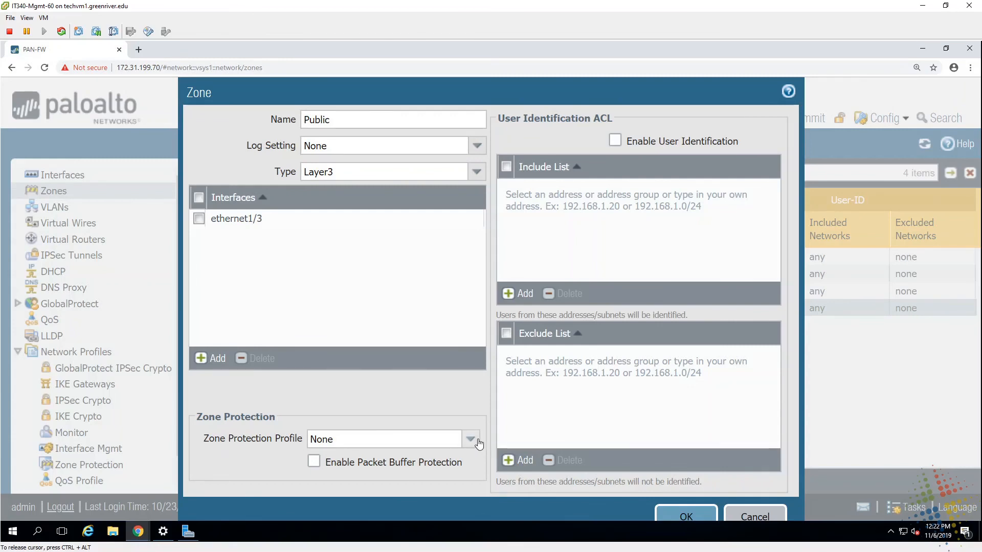
pyautogui.click(470, 439)
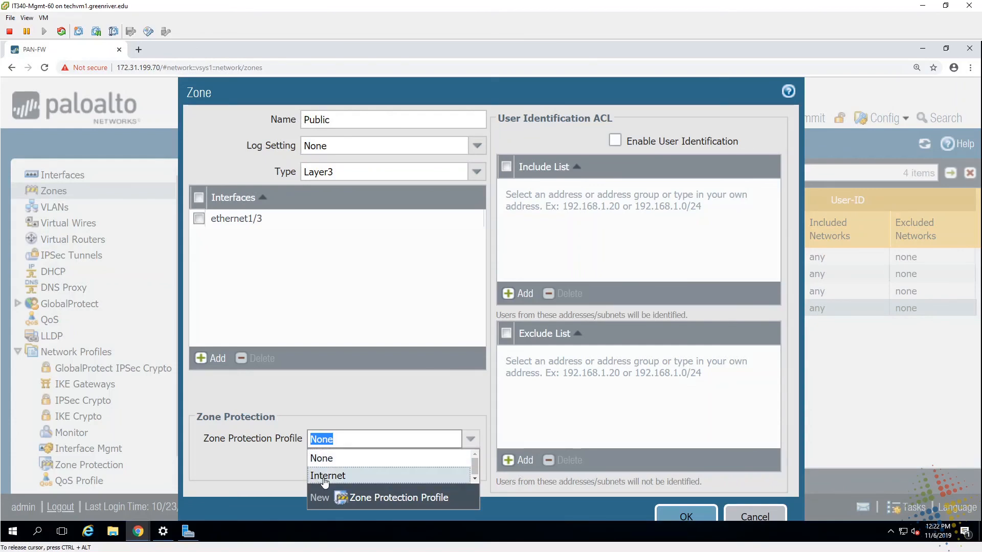
pyautogui.click(327, 476)
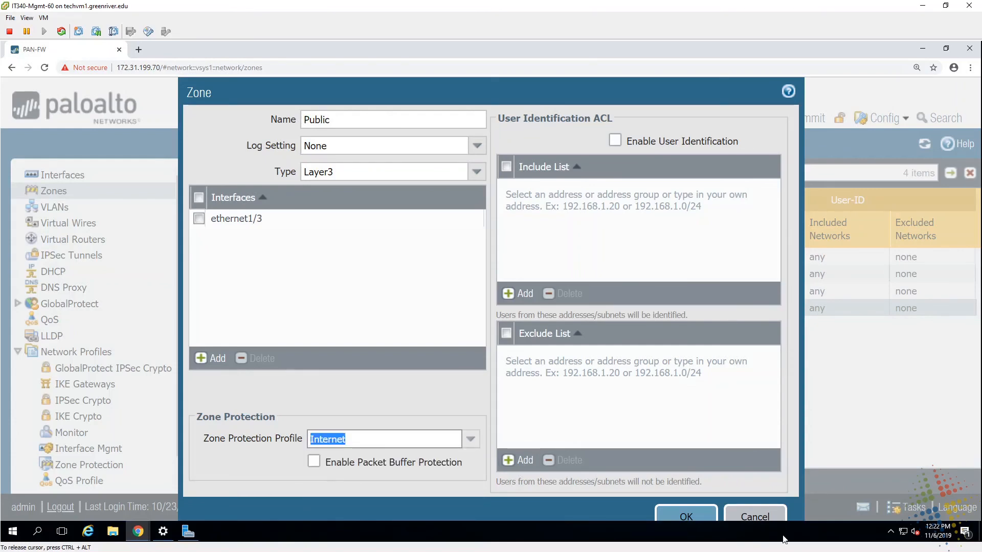
pyautogui.click(686, 516)
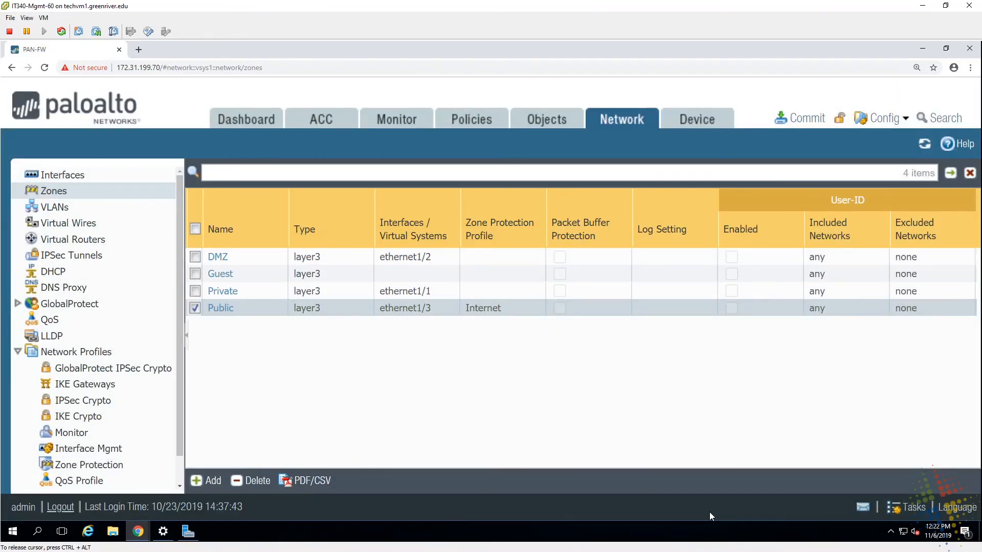